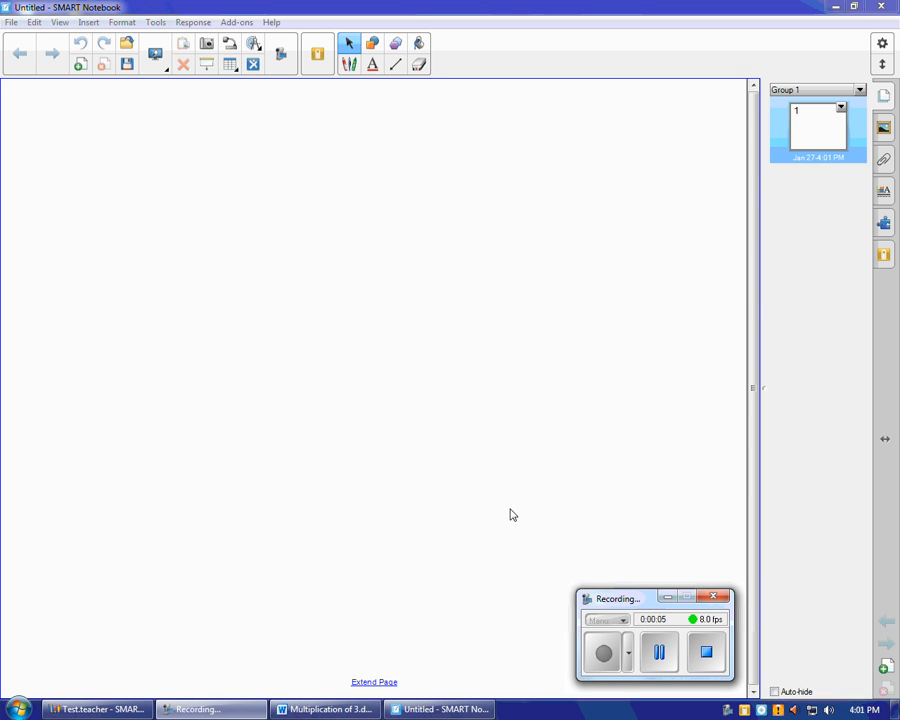
{"action": "mouse_move", "coordinate": [540, 534]}
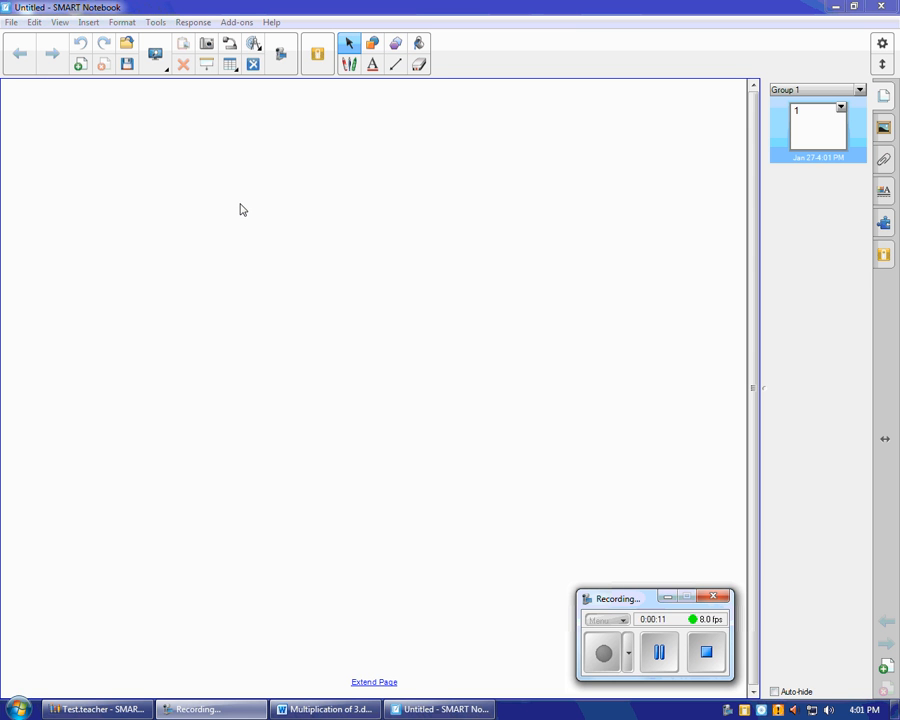
{"action": "mouse_move", "coordinate": [44, 532]}
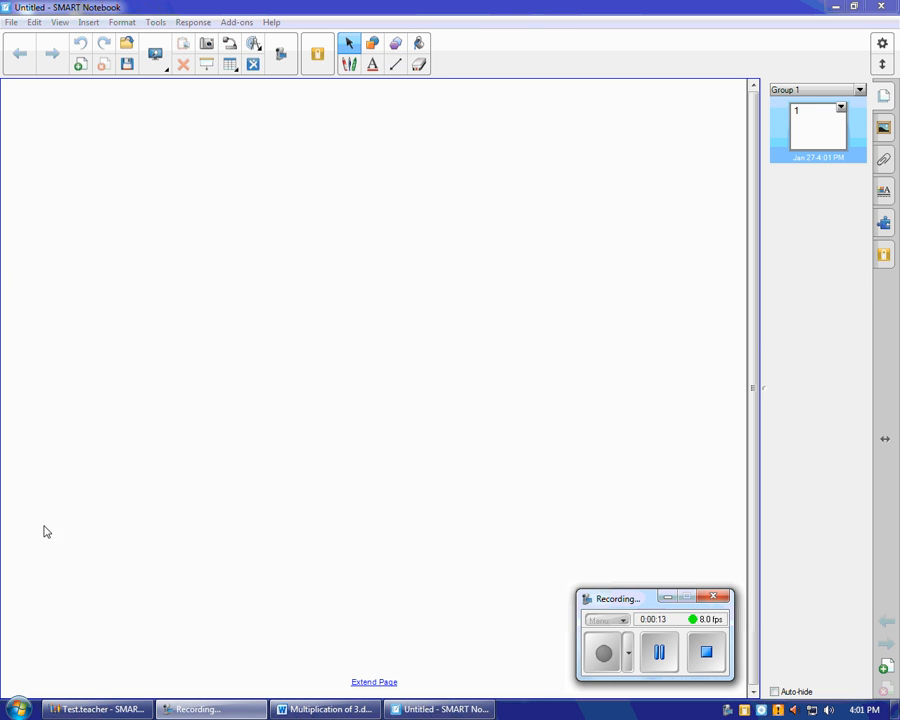
{"action": "mouse_move", "coordinate": [864, 298]}
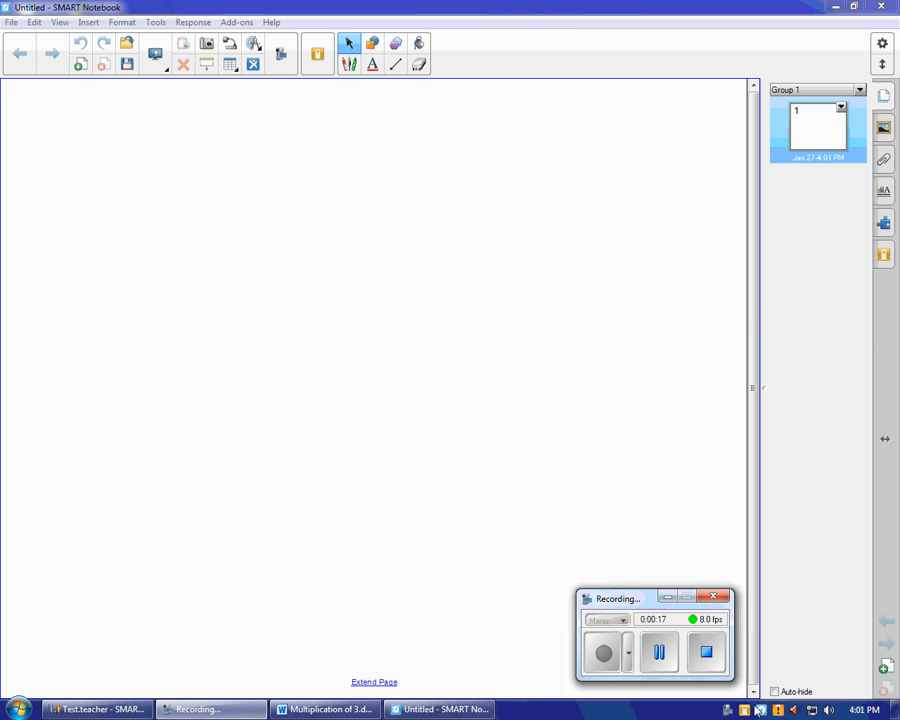
- Stop the running class from the Teacher Tools quick options and check the anonymous mode option
{"action": "left_click", "coordinate": [96, 708]}
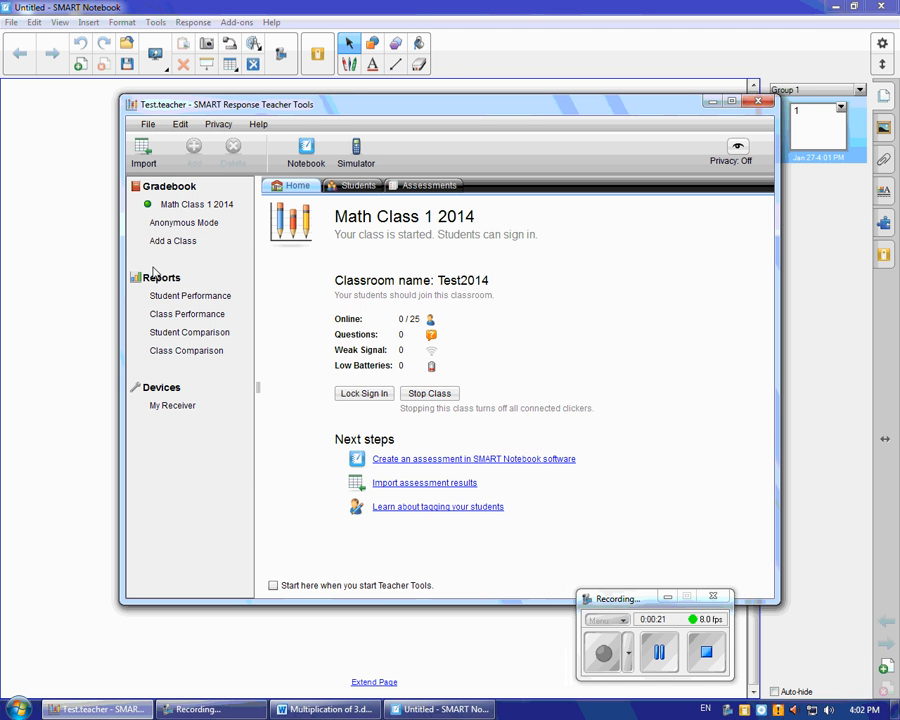
{"action": "left_click", "coordinate": [196, 204]}
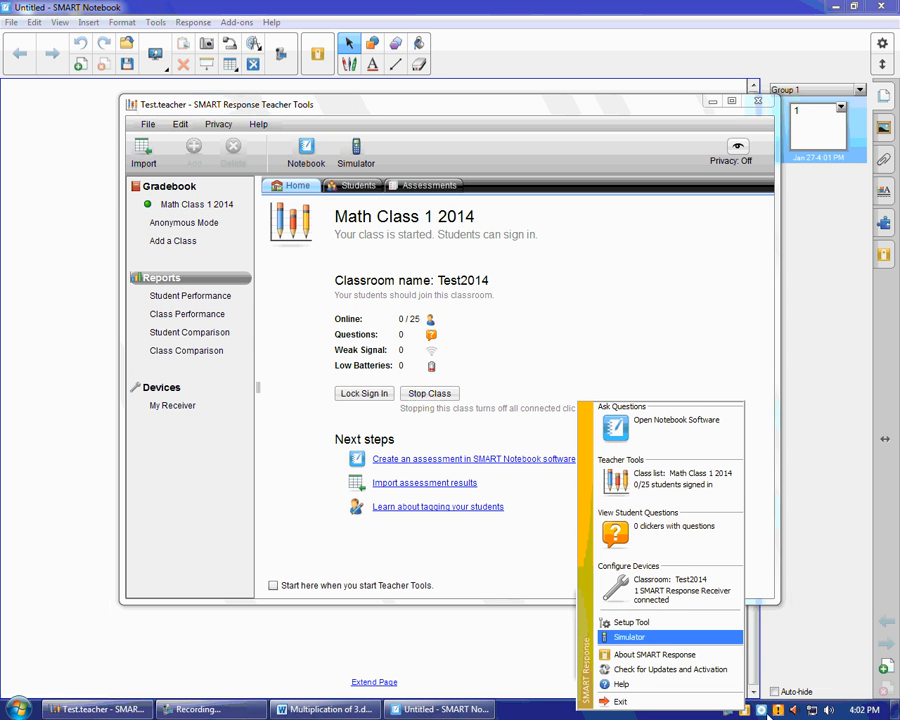
{"action": "mouse_move", "coordinate": [670, 478]}
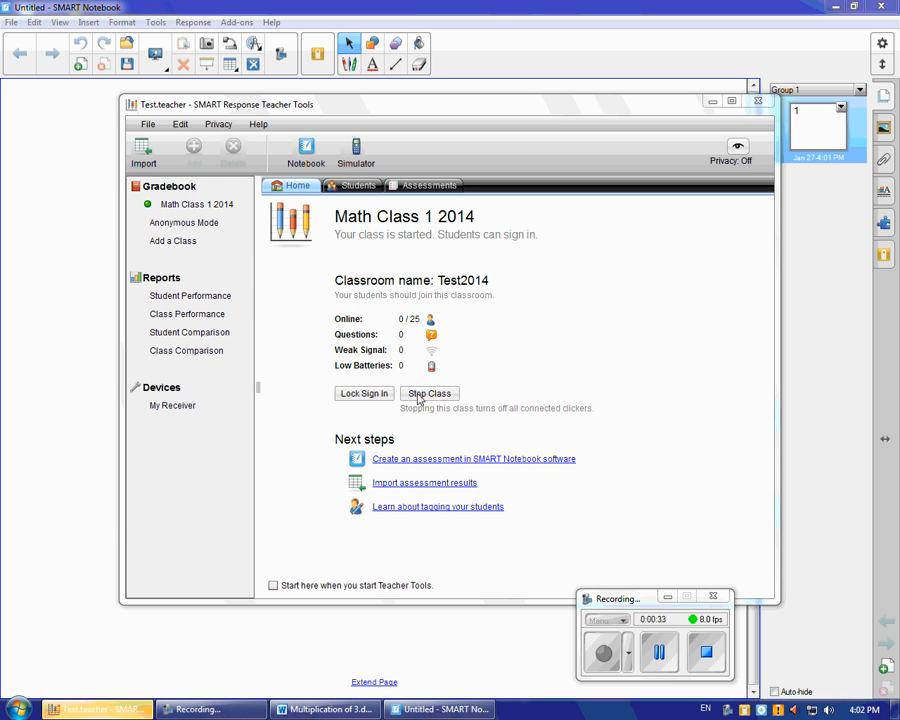
{"action": "left_click", "coordinate": [428, 392]}
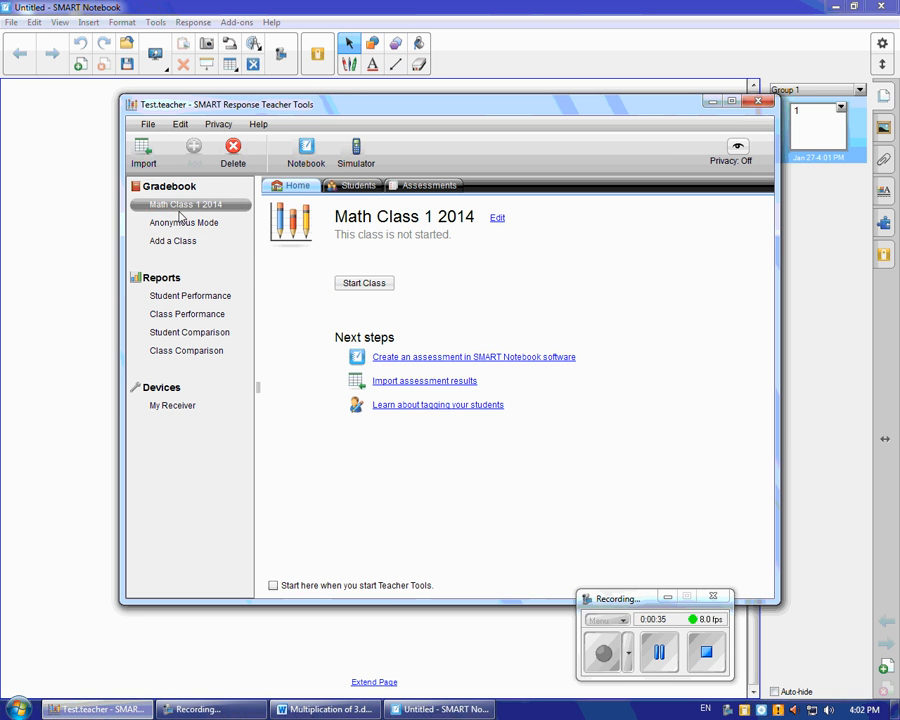
{"action": "left_click", "coordinate": [184, 222]}
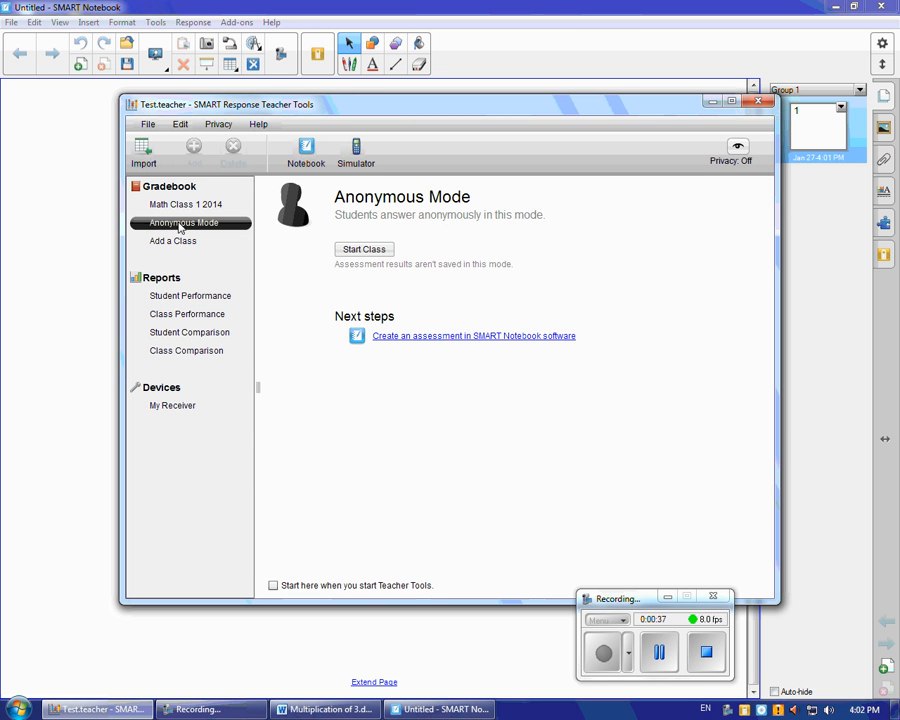
{"action": "mouse_move", "coordinate": [180, 230]}
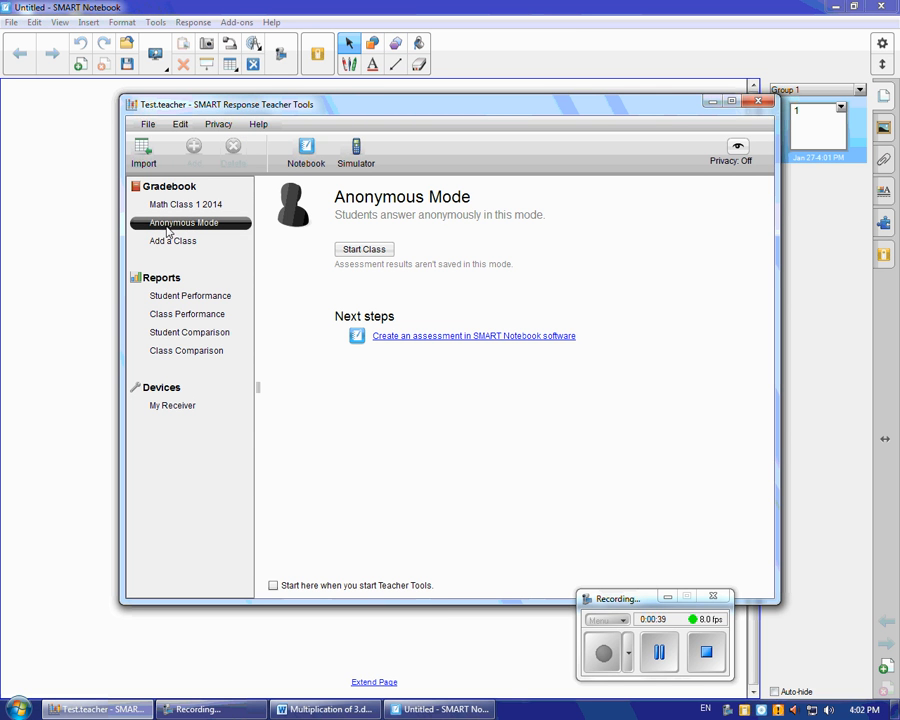
{"action": "left_click", "coordinate": [184, 204]}
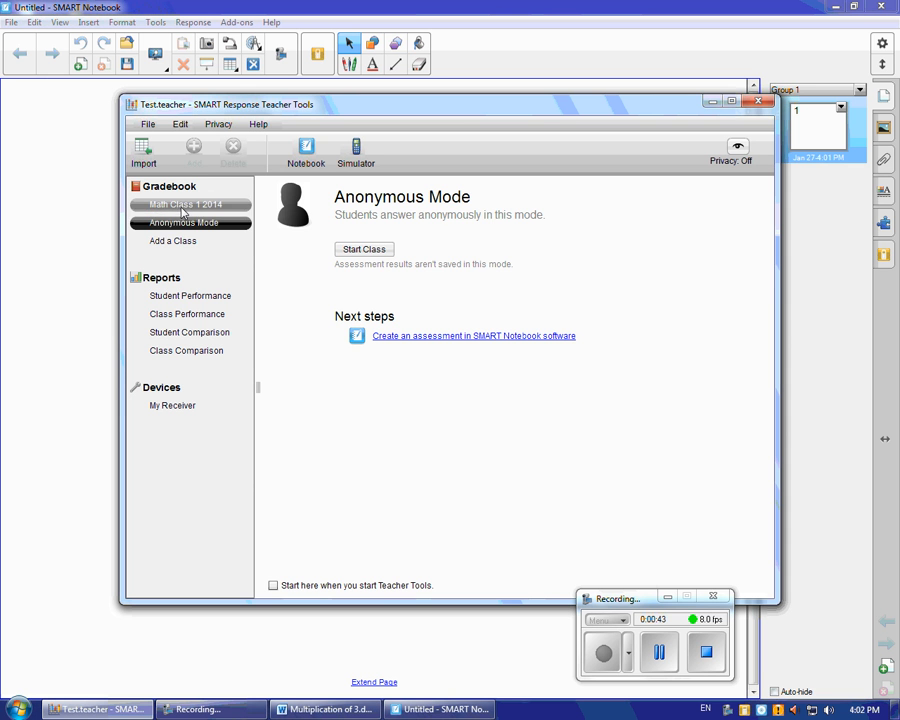
- Start Math Class 1 2014 so students can sign in and review its Students roster
{"action": "left_click", "coordinate": [184, 204]}
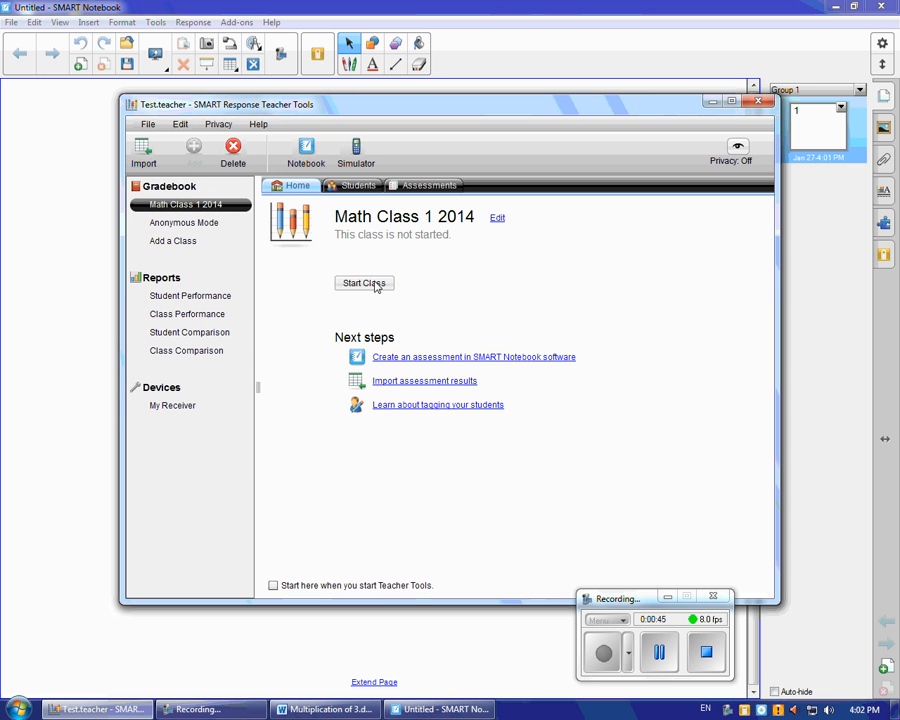
{"action": "left_click", "coordinate": [364, 284]}
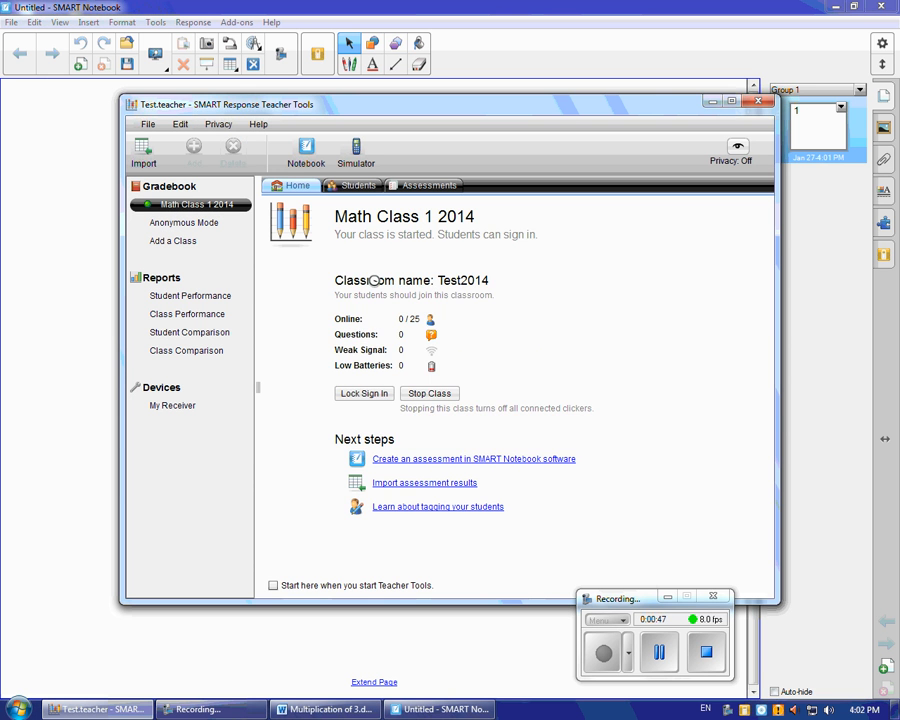
{"action": "mouse_move", "coordinate": [324, 264]}
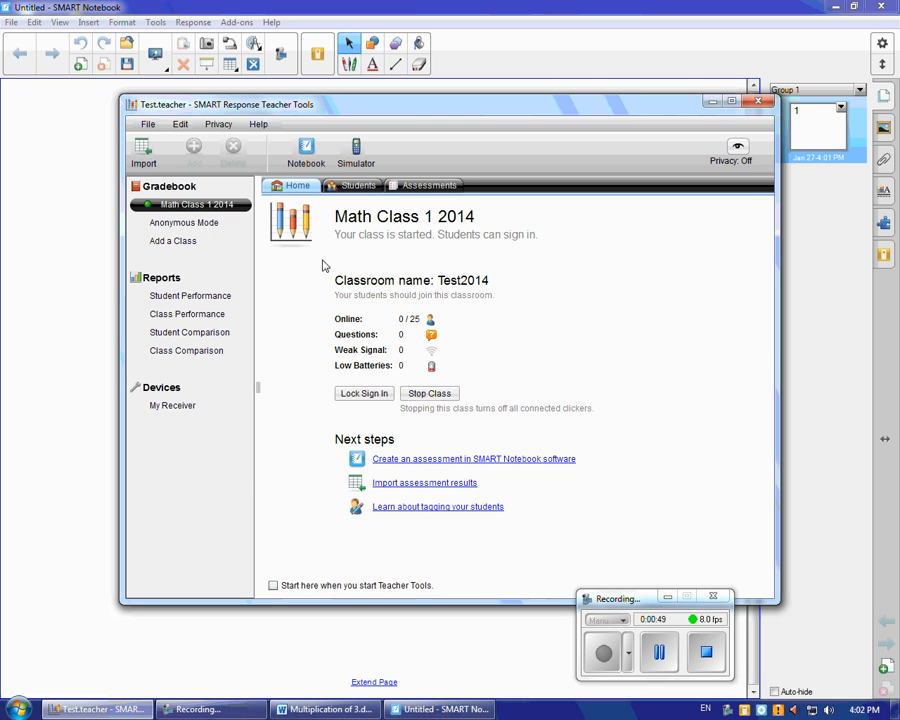
{"action": "mouse_move", "coordinate": [338, 194]}
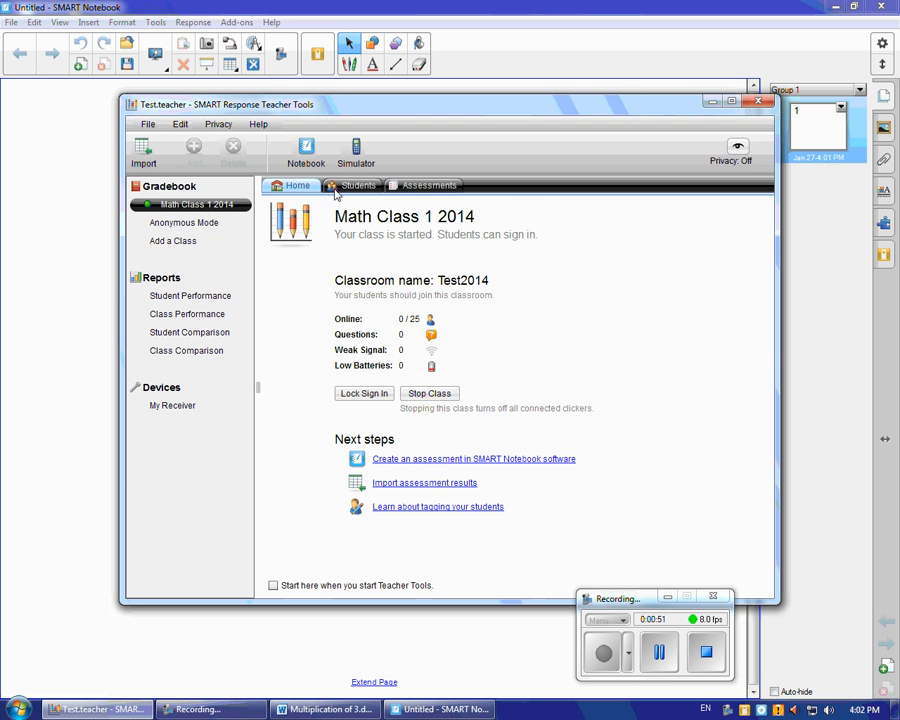
{"action": "left_click", "coordinate": [358, 184]}
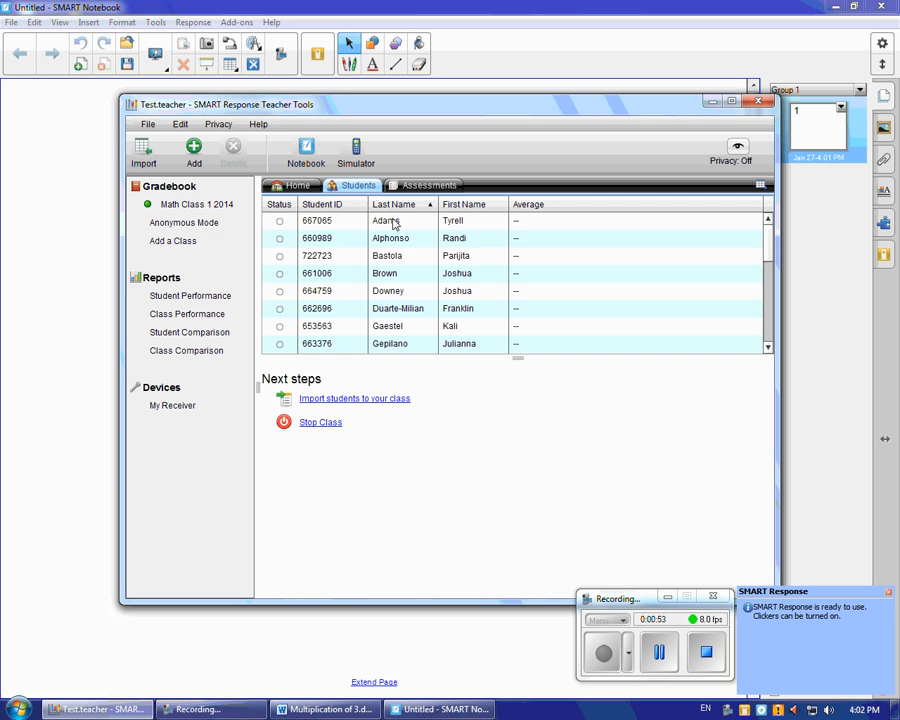
{"action": "left_click", "coordinate": [296, 184]}
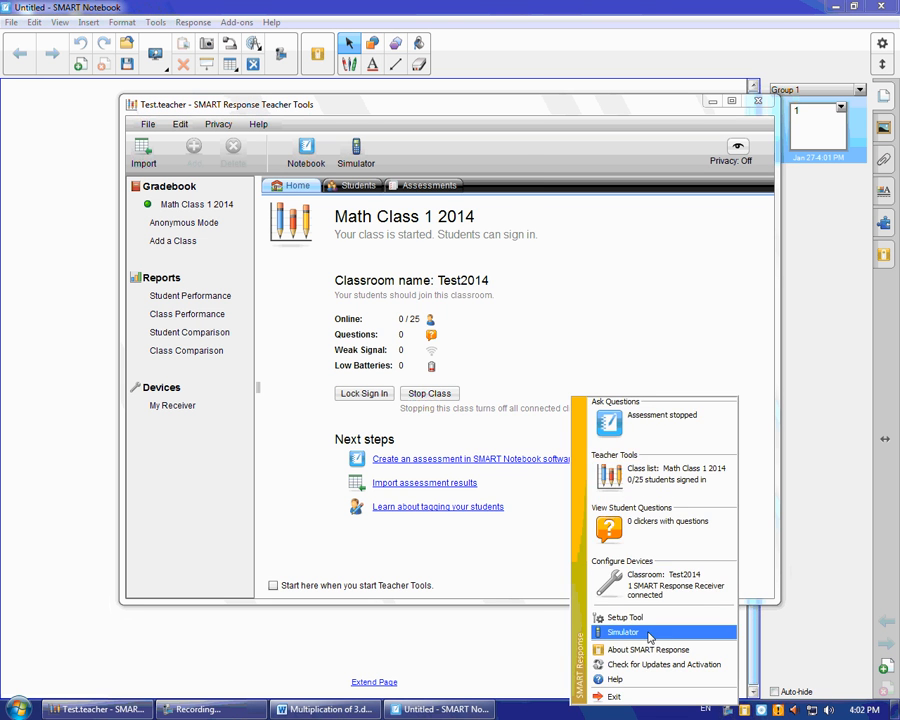
- Sign a simulated clicker into the Test2014 classroom so Teacher Tools shows 1 of 25 online
{"action": "left_click", "coordinate": [624, 632]}
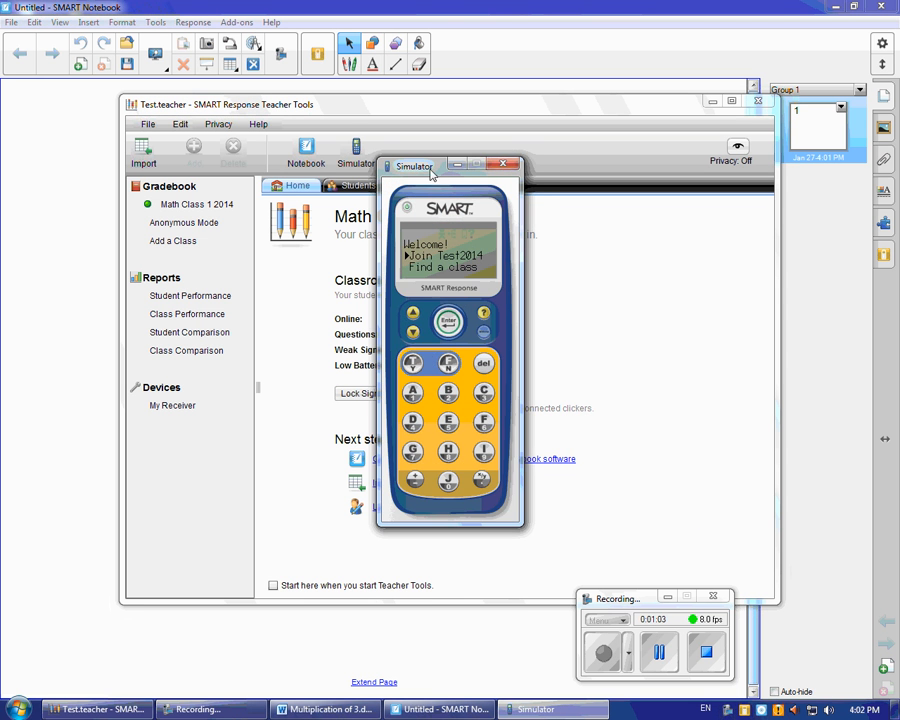
{"action": "left_click_drag", "start_coordinate": [412, 164], "coordinate": [578, 172]}
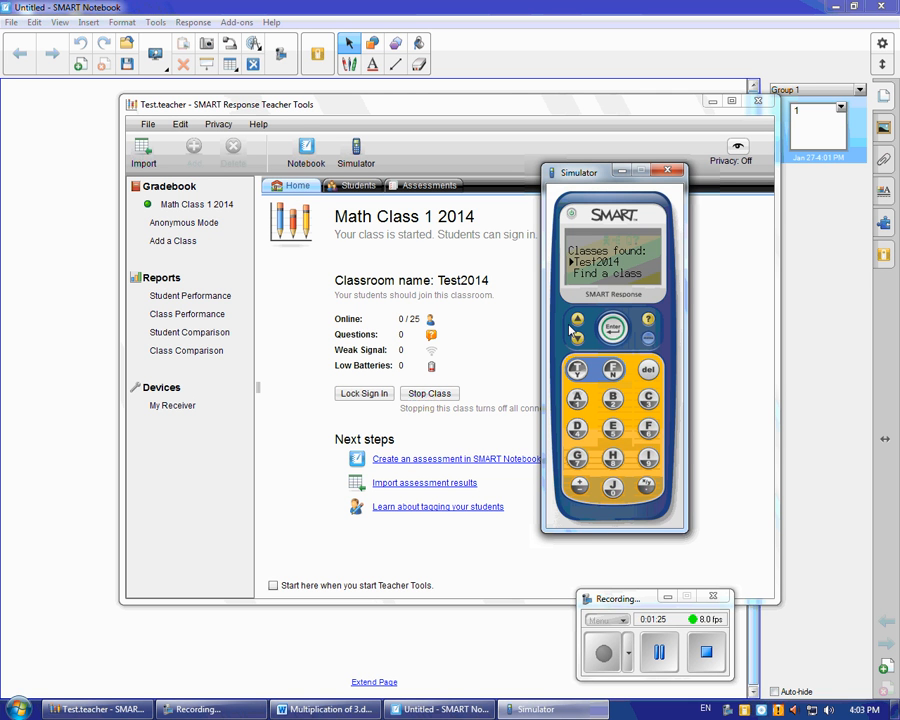
{"action": "left_click", "coordinate": [612, 328]}
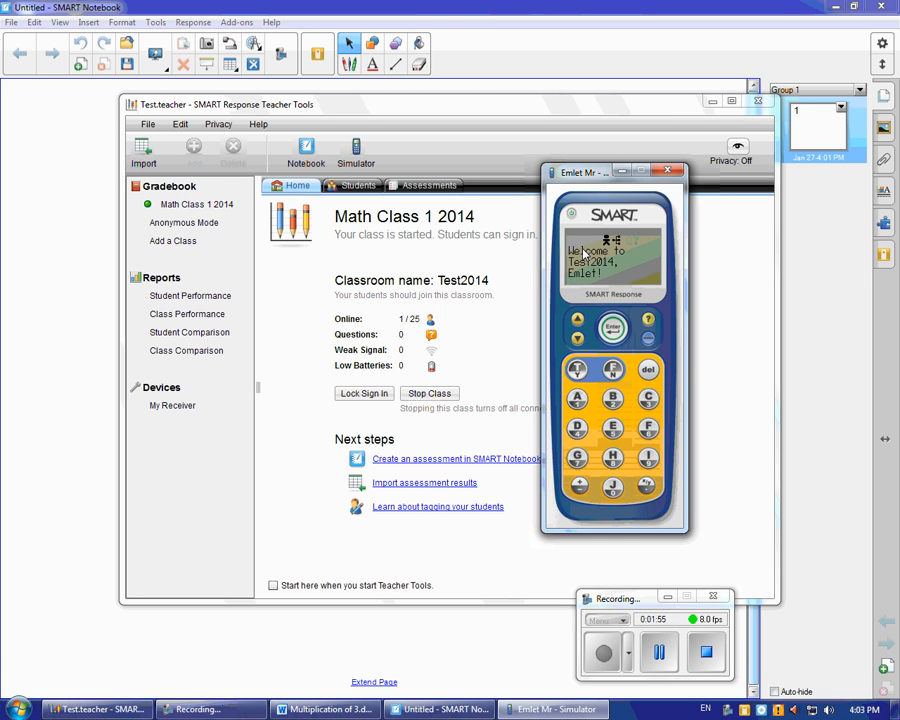
{"action": "mouse_move", "coordinate": [576, 318]}
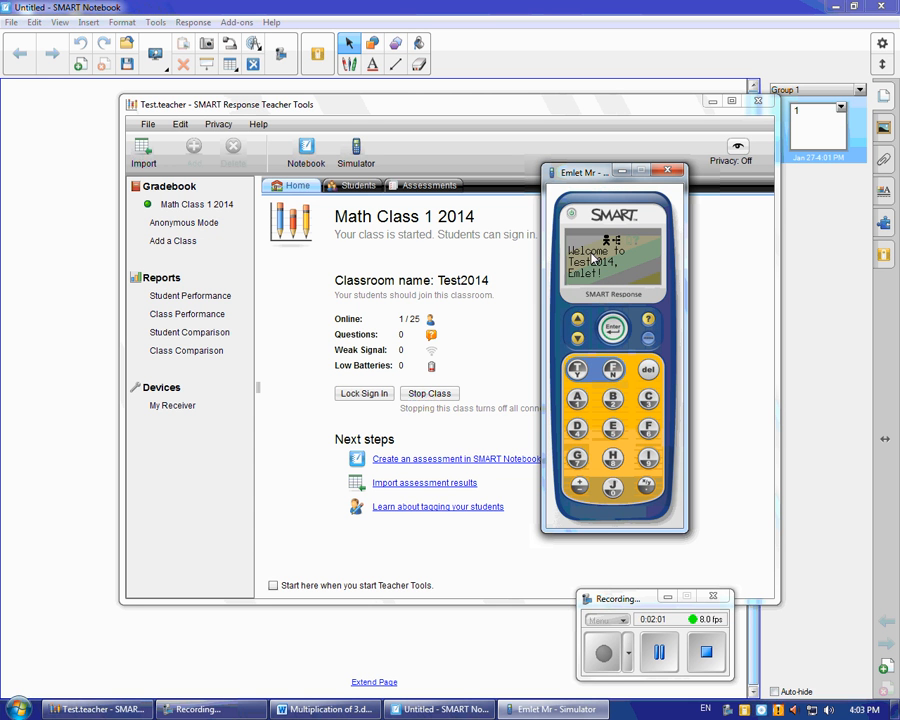
{"action": "mouse_move", "coordinate": [622, 266]}
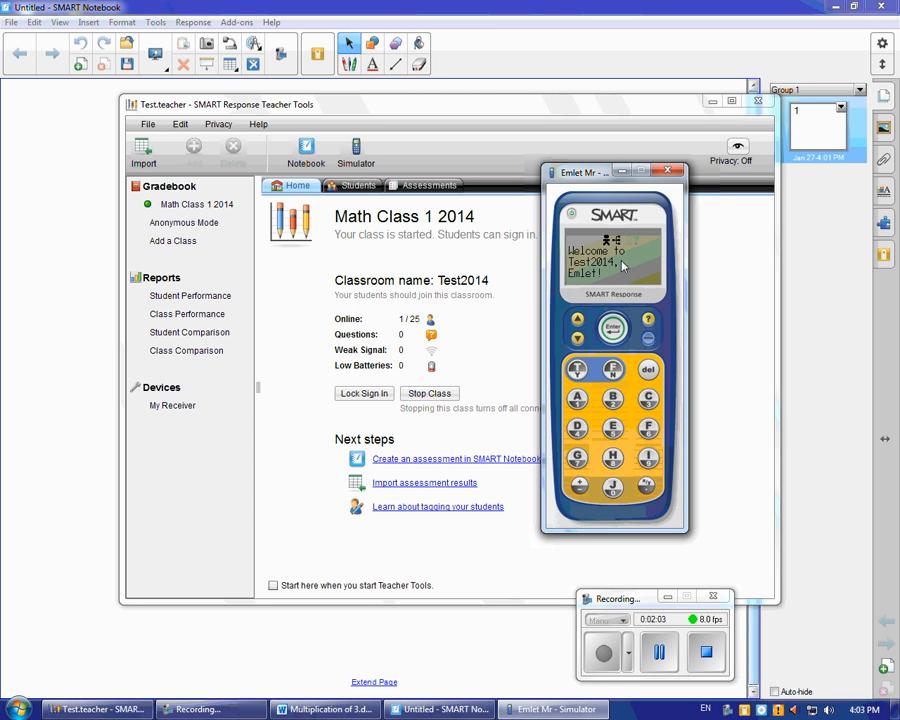
{"action": "left_click", "coordinate": [672, 172]}
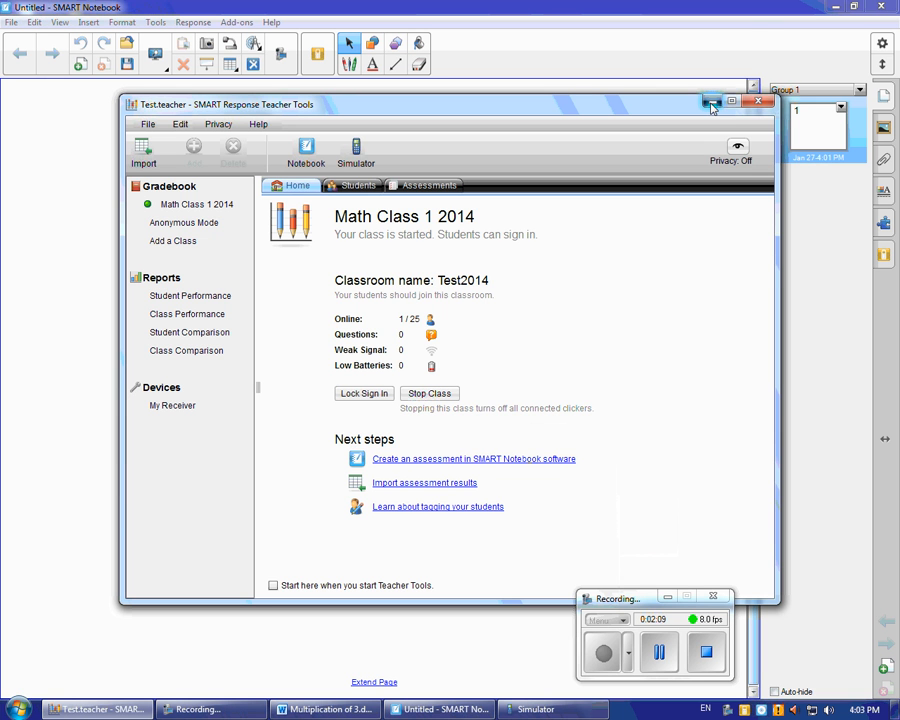
- Copy the selected Multiplication of 3's Quick Check question list in Word
{"action": "left_click", "coordinate": [712, 104]}
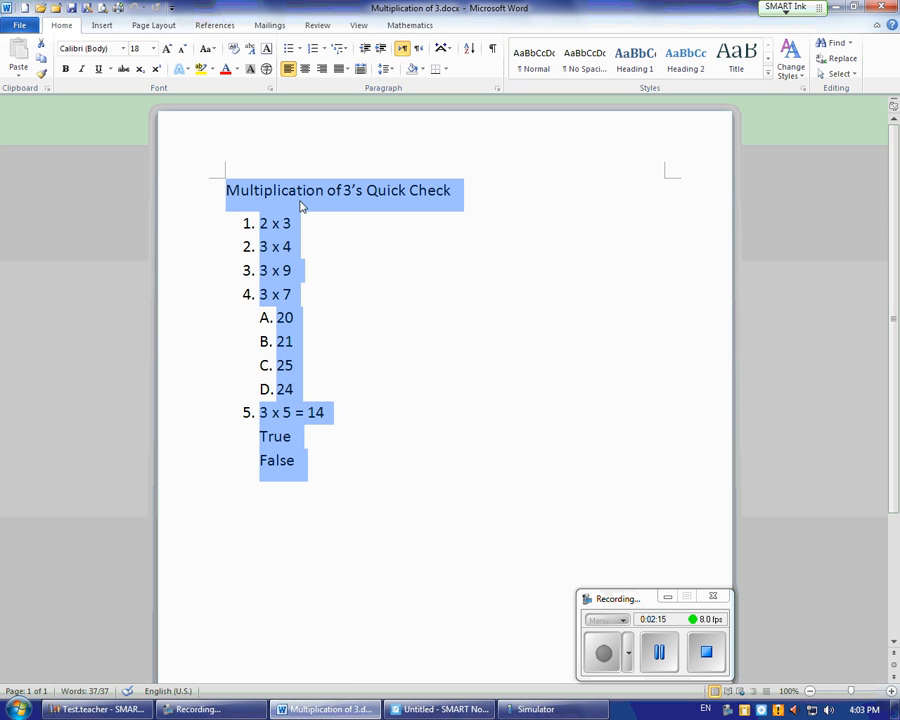
{"action": "right_click", "coordinate": [300, 200]}
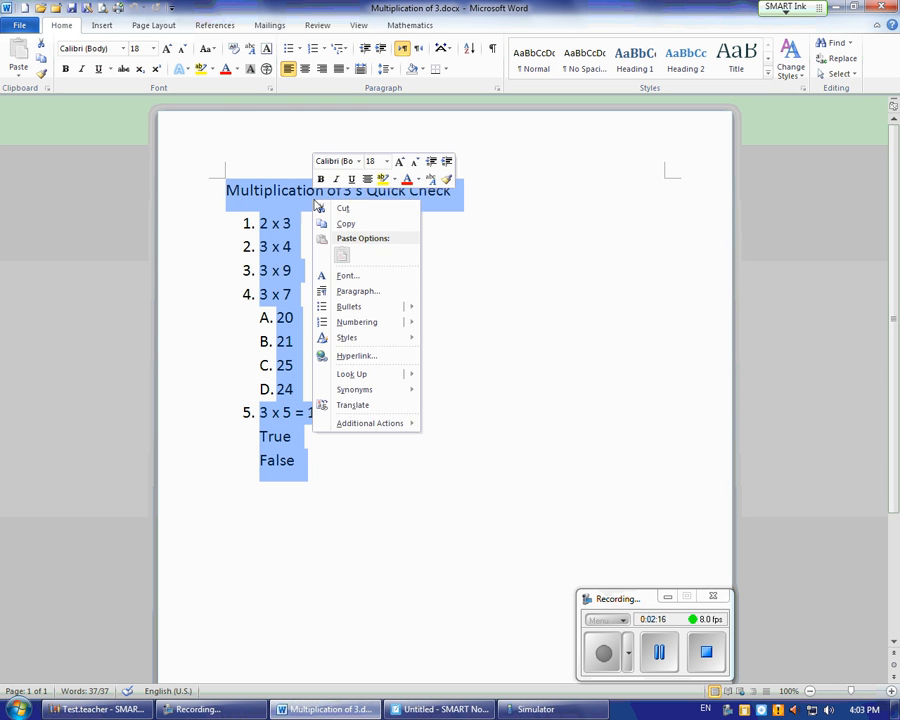
{"action": "left_click", "coordinate": [336, 232]}
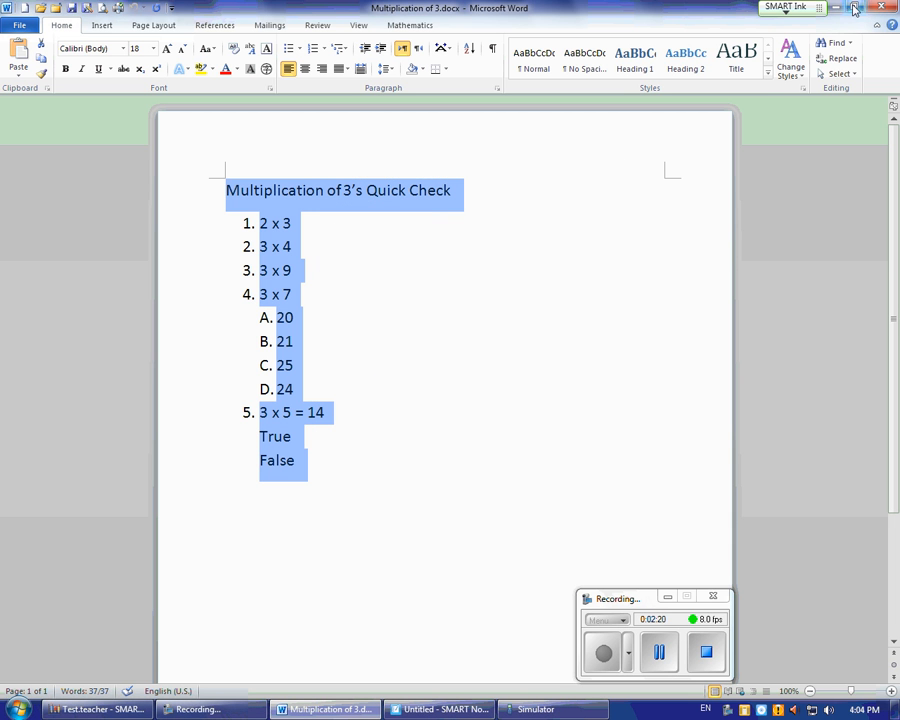
{"action": "mouse_move", "coordinate": [850, 8]}
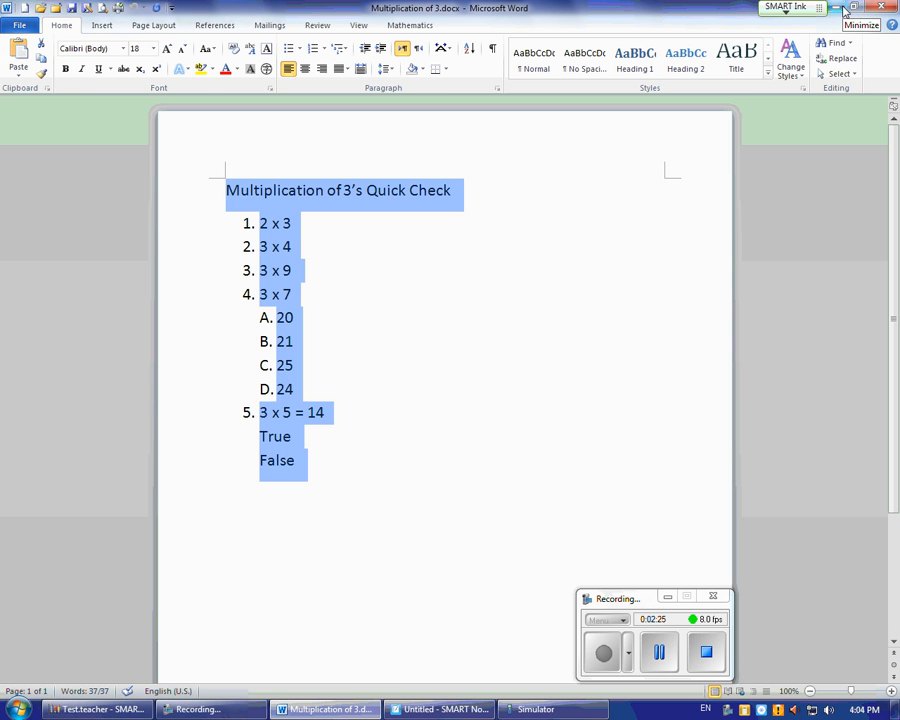
- Paste the copied quiz questions onto the blank SMART Notebook page
{"action": "left_click", "coordinate": [440, 708]}
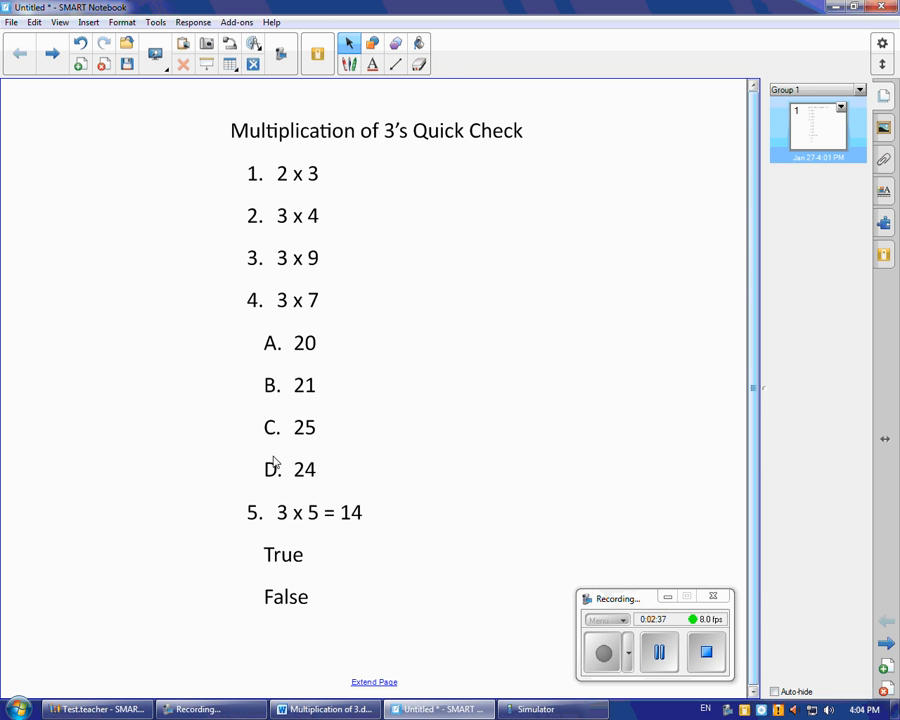
{"action": "mouse_move", "coordinate": [512, 280]}
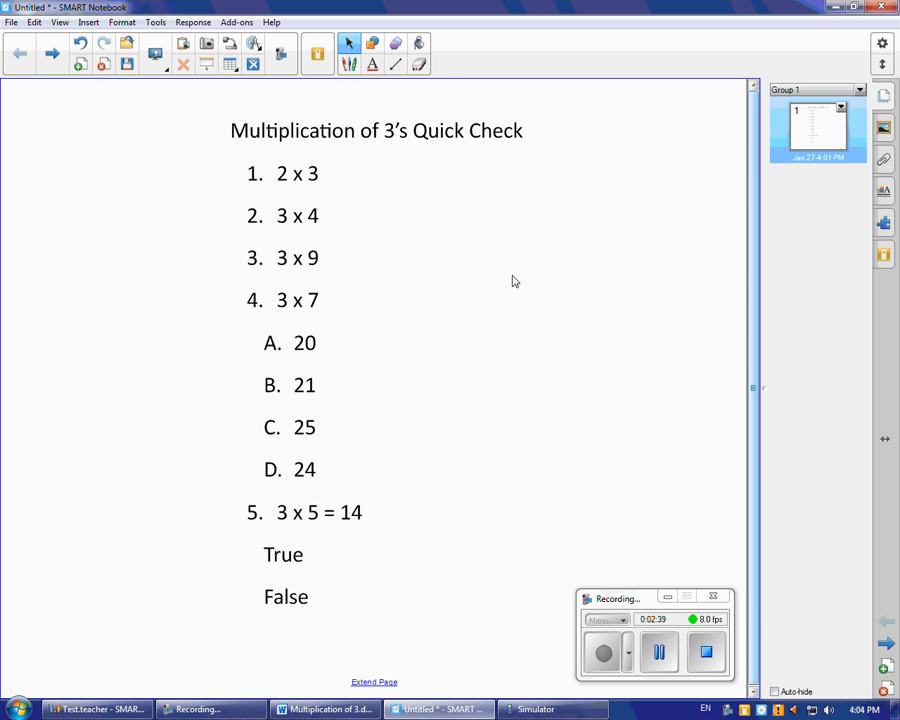
{"action": "mouse_move", "coordinate": [392, 236]}
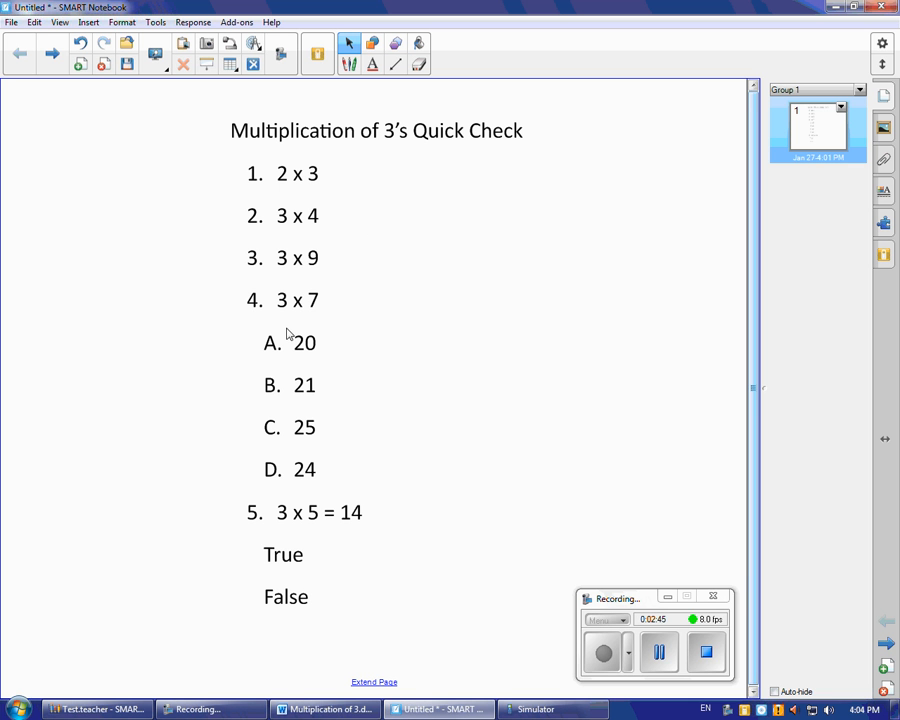
{"action": "mouse_move", "coordinate": [332, 360]}
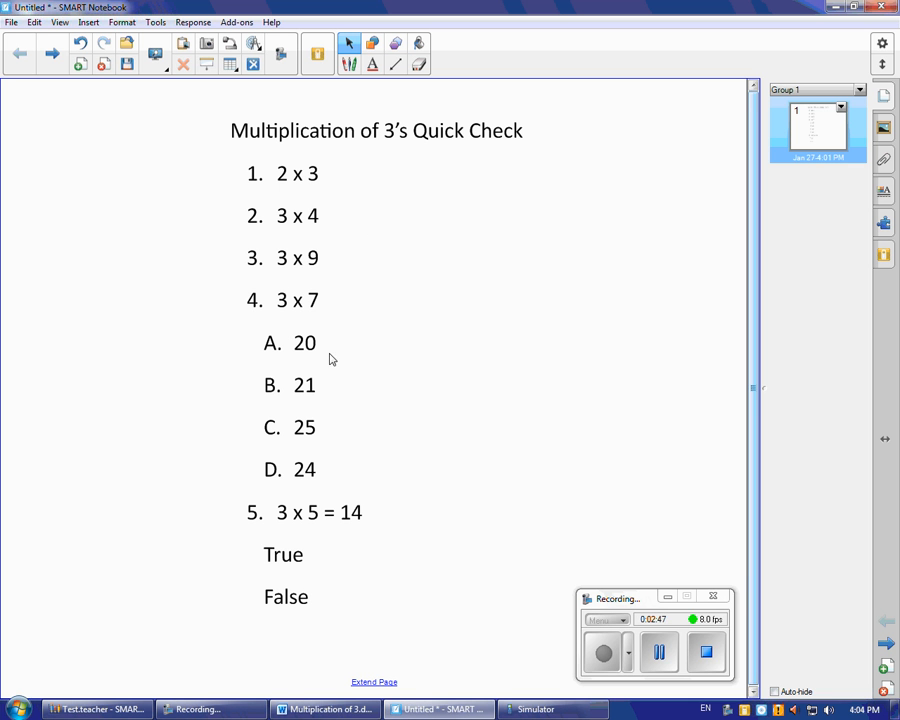
{"action": "mouse_move", "coordinate": [442, 110]}
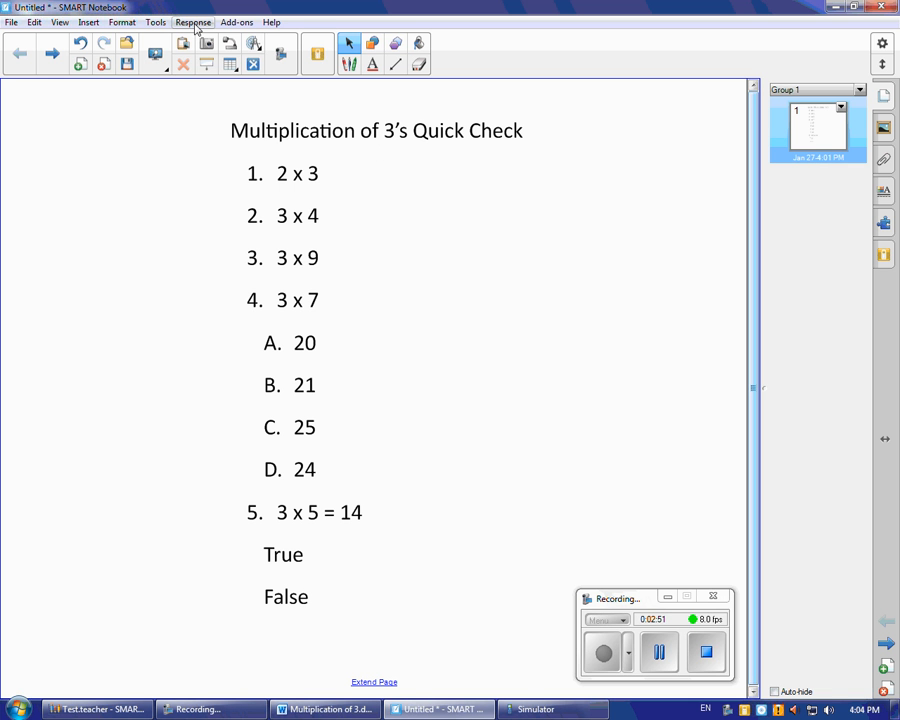
- Start a new answer key titled Multiplication of 3s Quick Check
{"action": "left_click", "coordinate": [192, 22]}
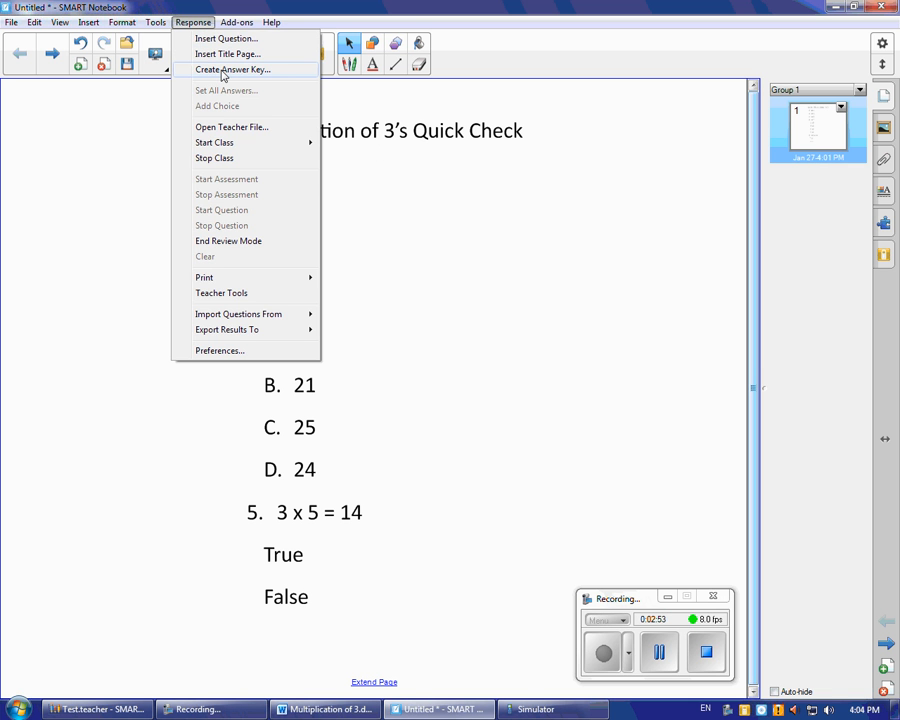
{"action": "left_click", "coordinate": [232, 68]}
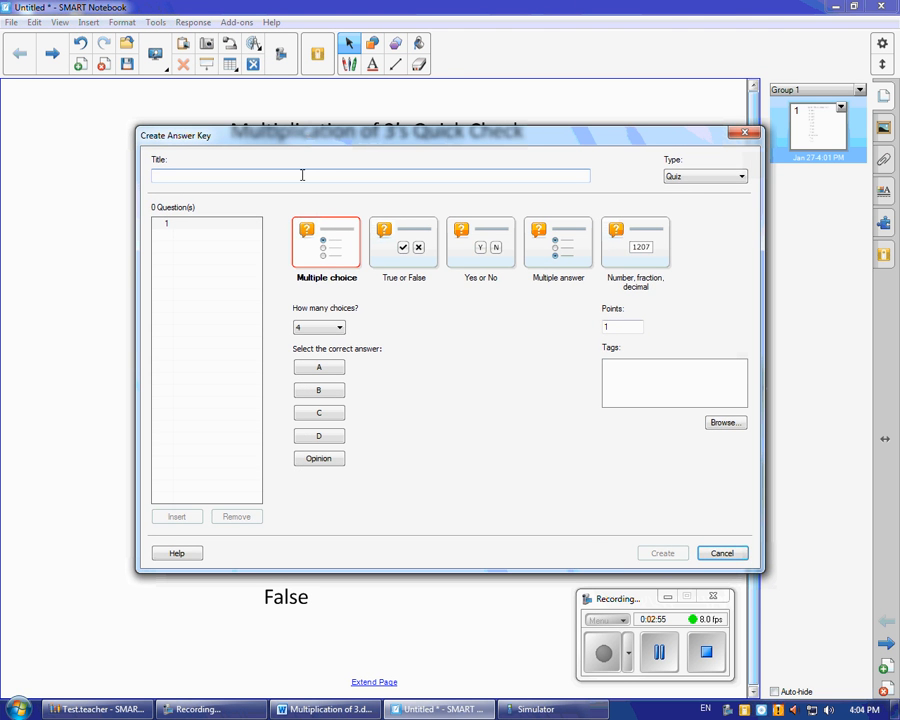
{"action": "left_click_drag", "start_coordinate": [300, 136], "coordinate": [364, 184]}
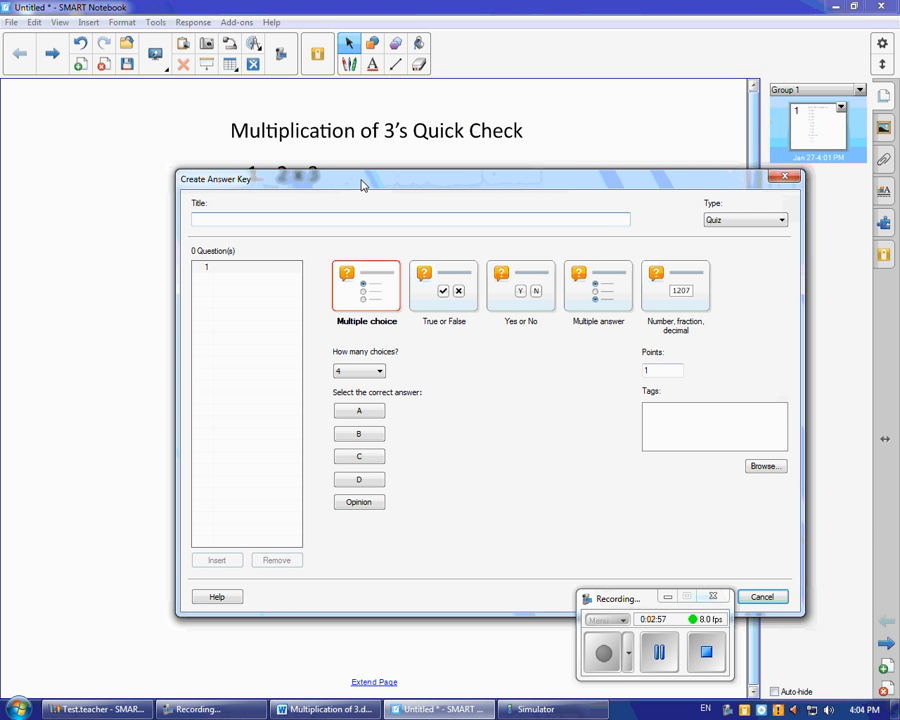
{"action": "type", "text": "Multiplication of 3s Quick Check"}
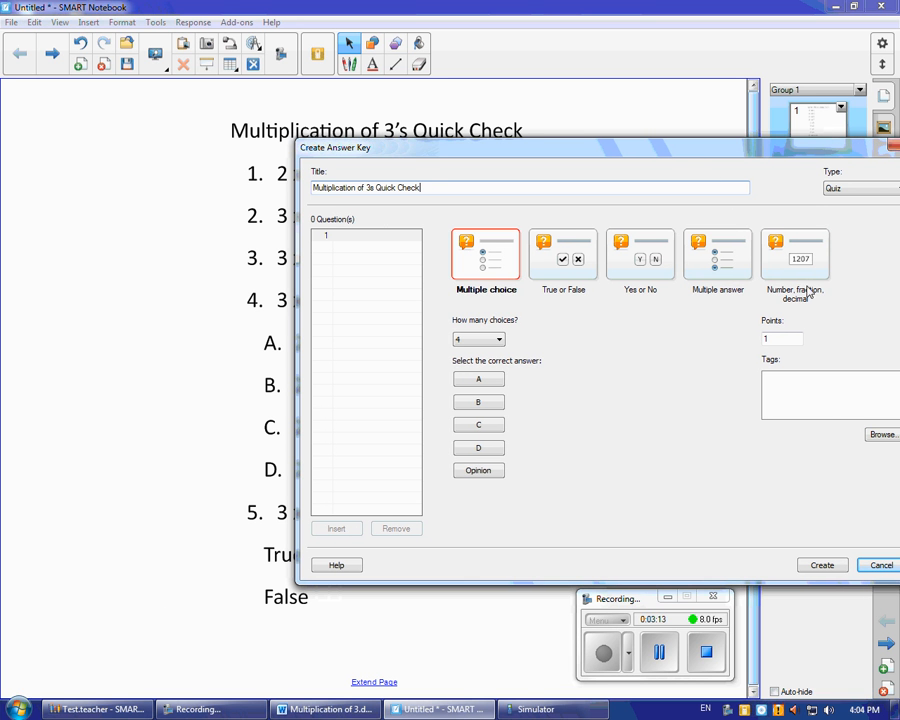
- Add numeric-answer questions 1-3 with answers 6, 12 and 27
{"action": "left_click", "coordinate": [796, 256]}
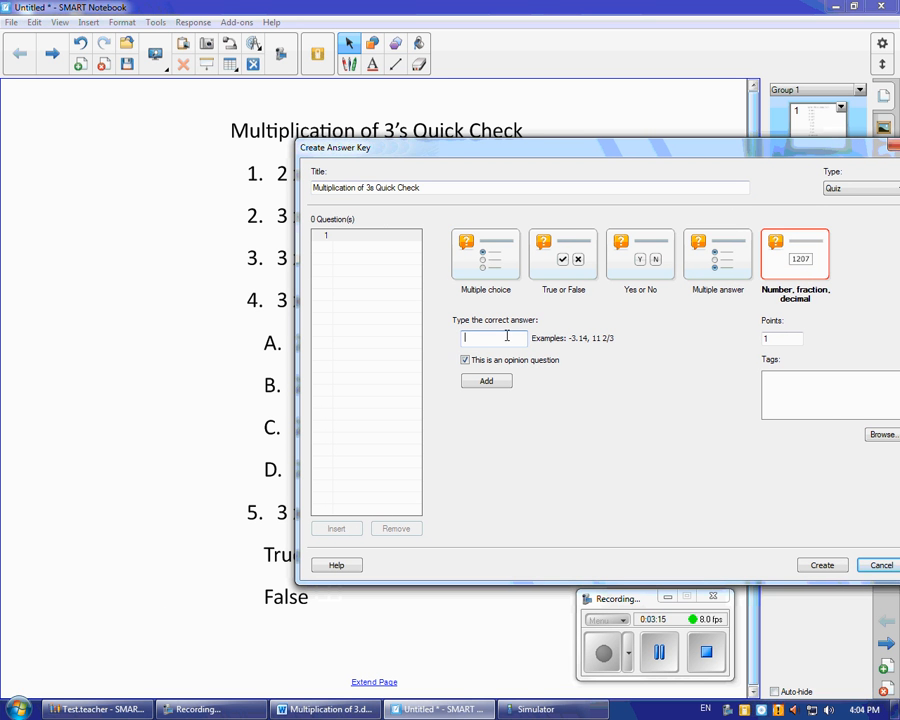
{"action": "type", "text": "6"}
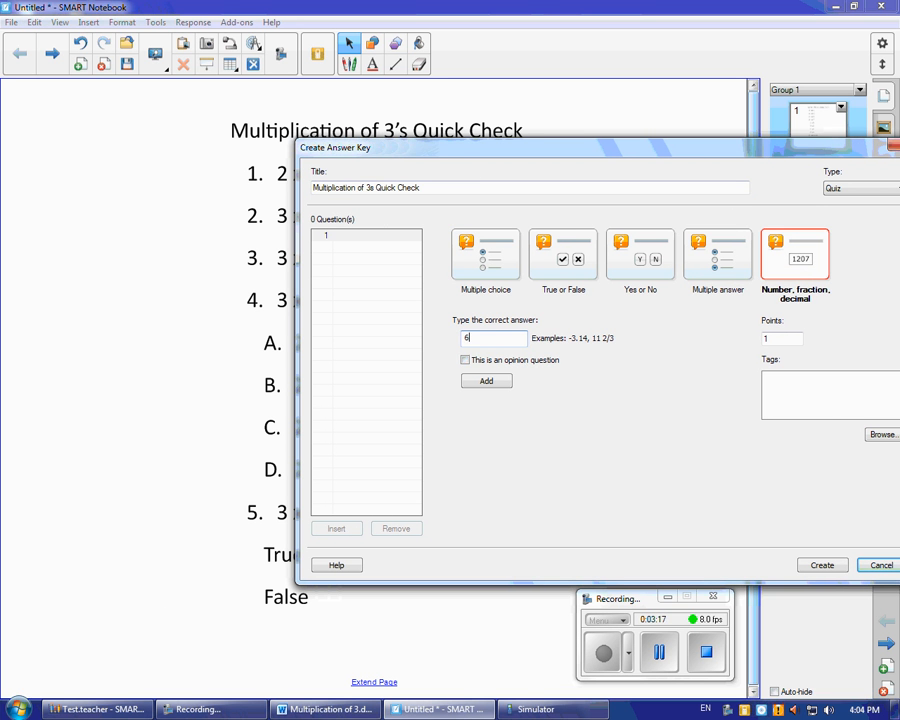
{"action": "left_click", "coordinate": [486, 380]}
{"action": "type", "text": "12"}
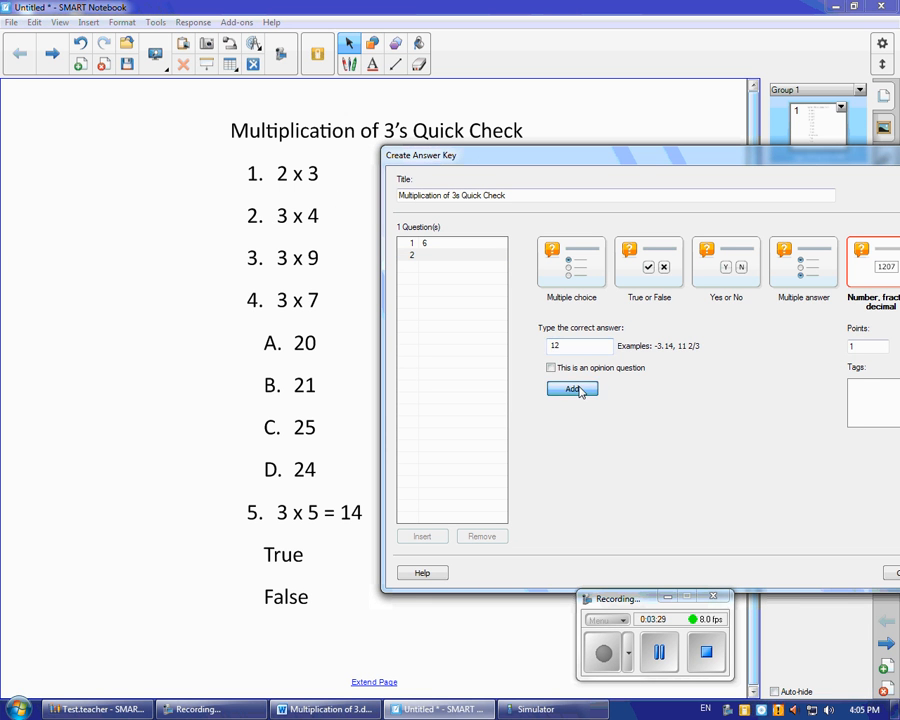
{"action": "left_click", "coordinate": [572, 388]}
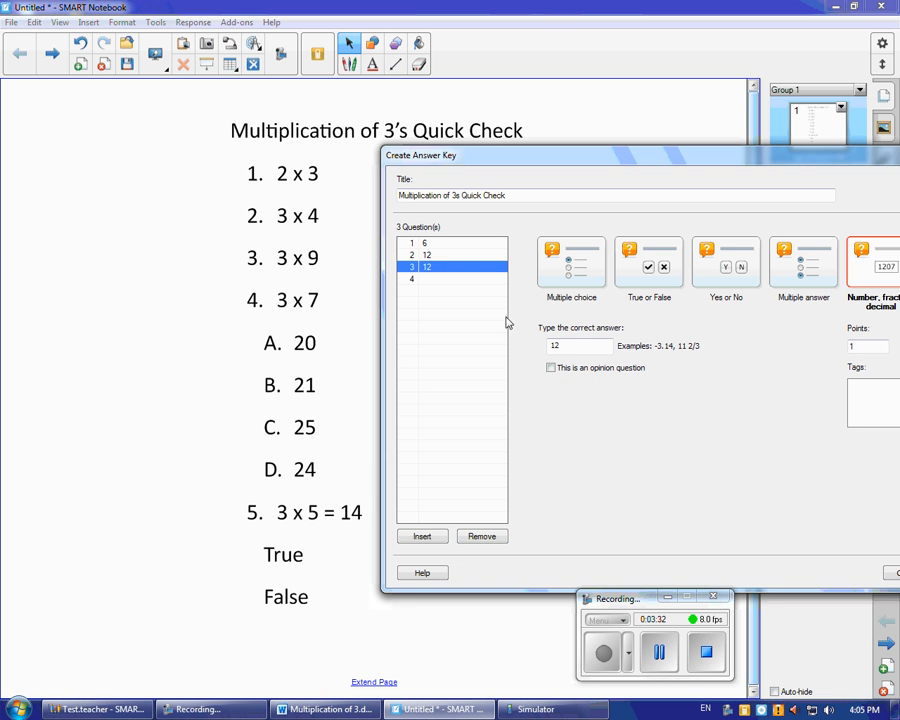
{"action": "type", "text": "2"}
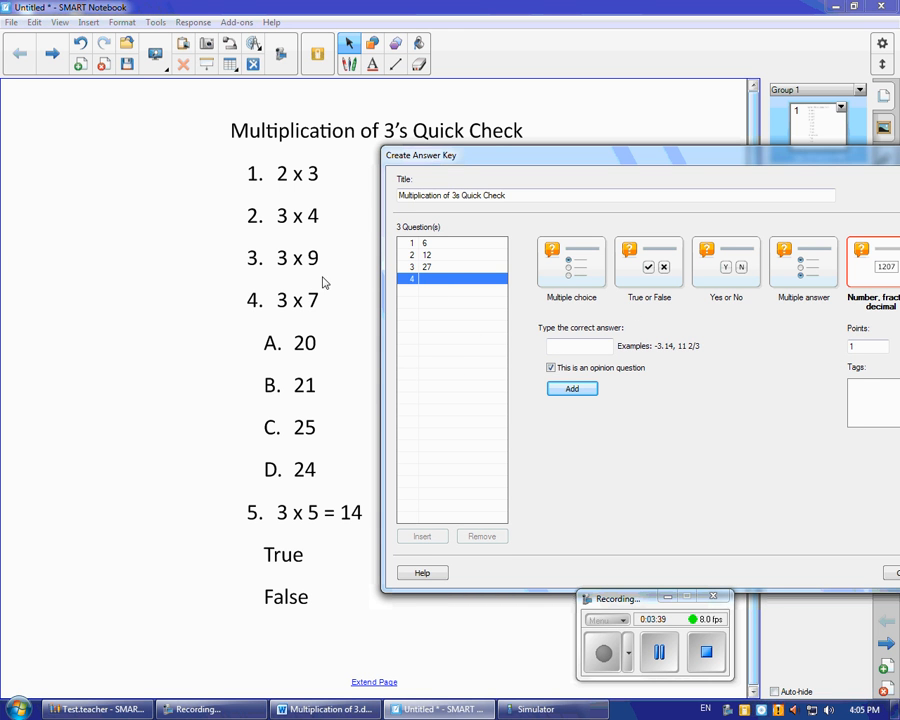
{"action": "mouse_move", "coordinate": [268, 470]}
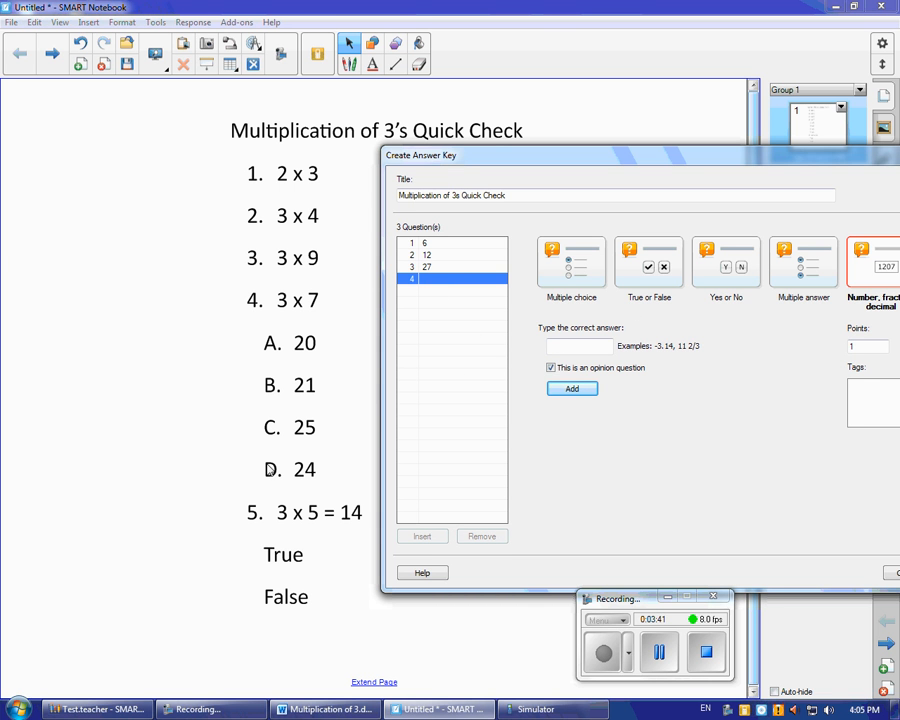
{"action": "left_click", "coordinate": [572, 264]}
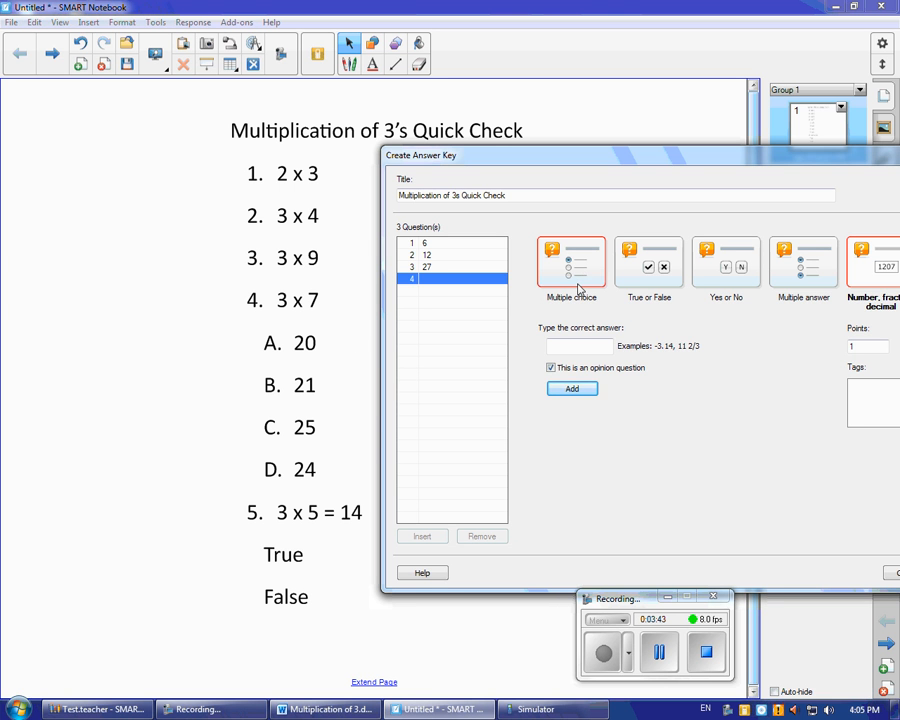
- Add a four-choice question 4 answered B and a true/false question 5 answered False, then create the quiz pages
{"action": "left_click", "coordinate": [564, 348]}
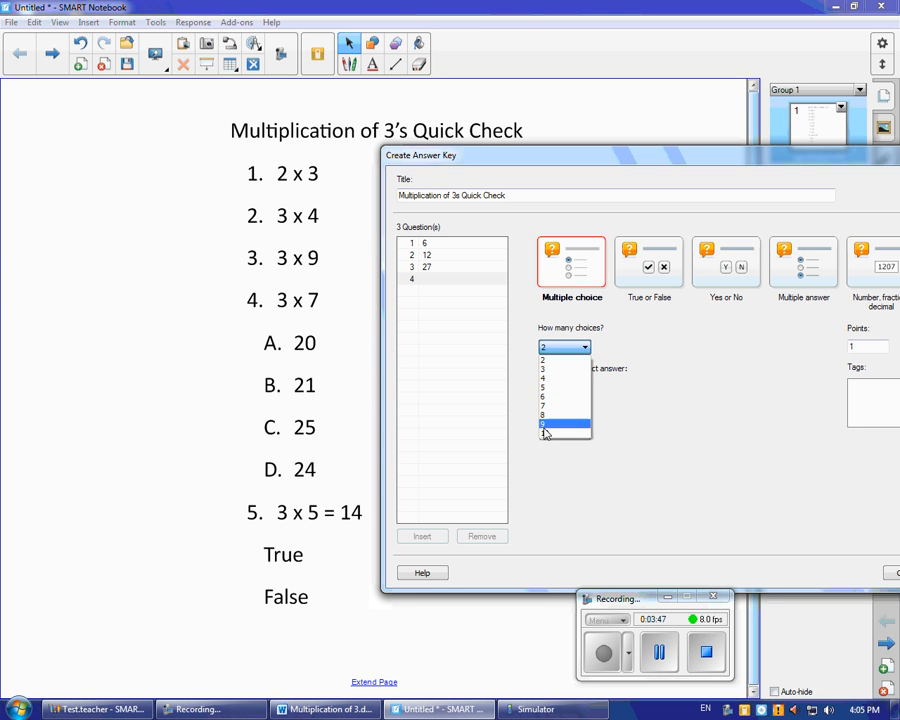
{"action": "left_click", "coordinate": [564, 420]}
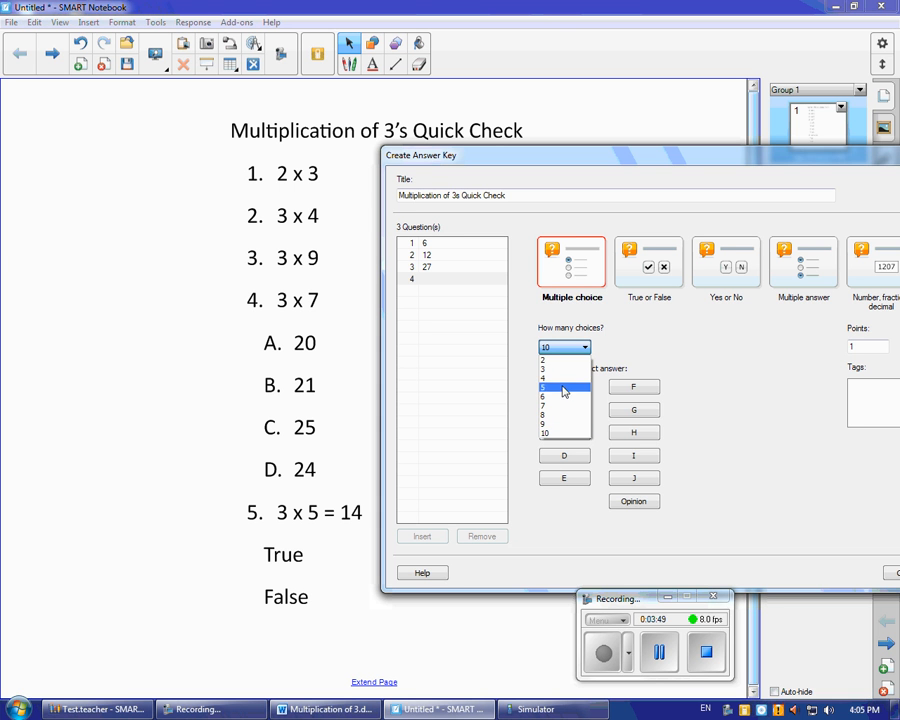
{"action": "left_click", "coordinate": [564, 376]}
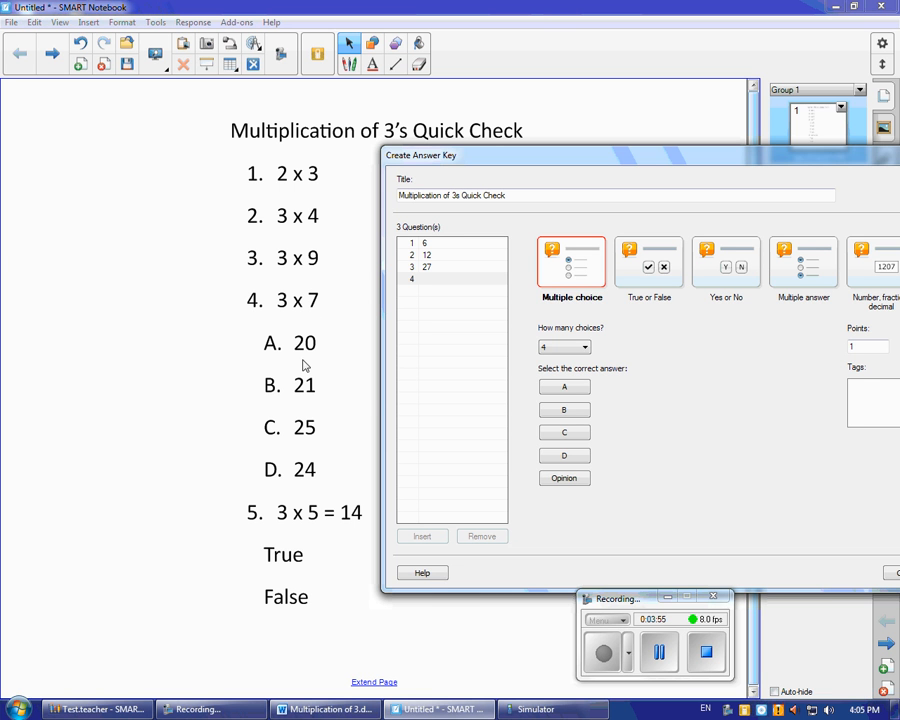
{"action": "left_click", "coordinate": [564, 410]}
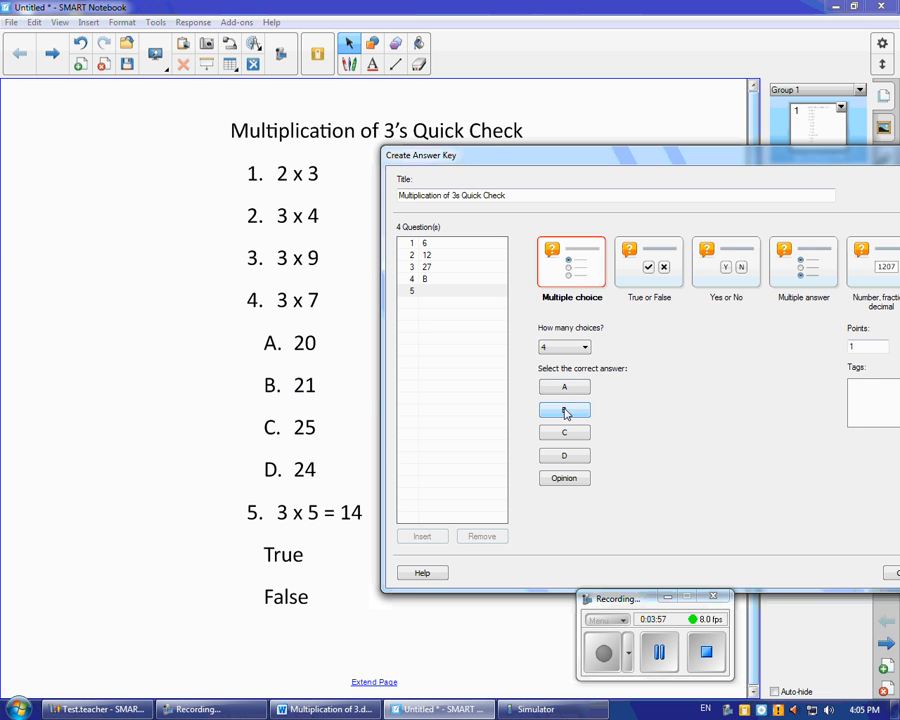
{"action": "left_click", "coordinate": [564, 410]}
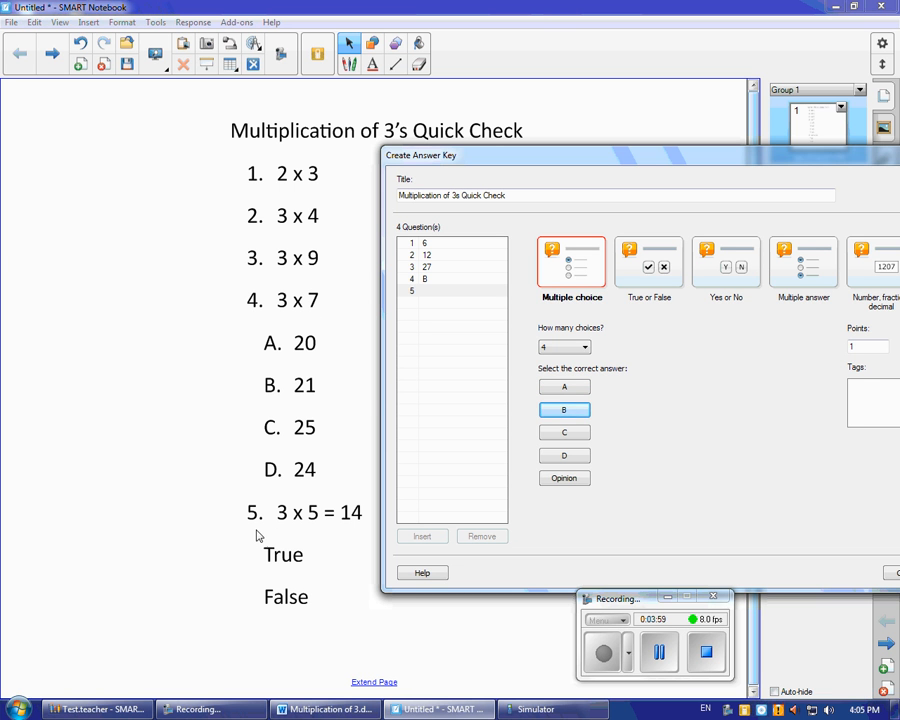
{"action": "left_click", "coordinate": [648, 262]}
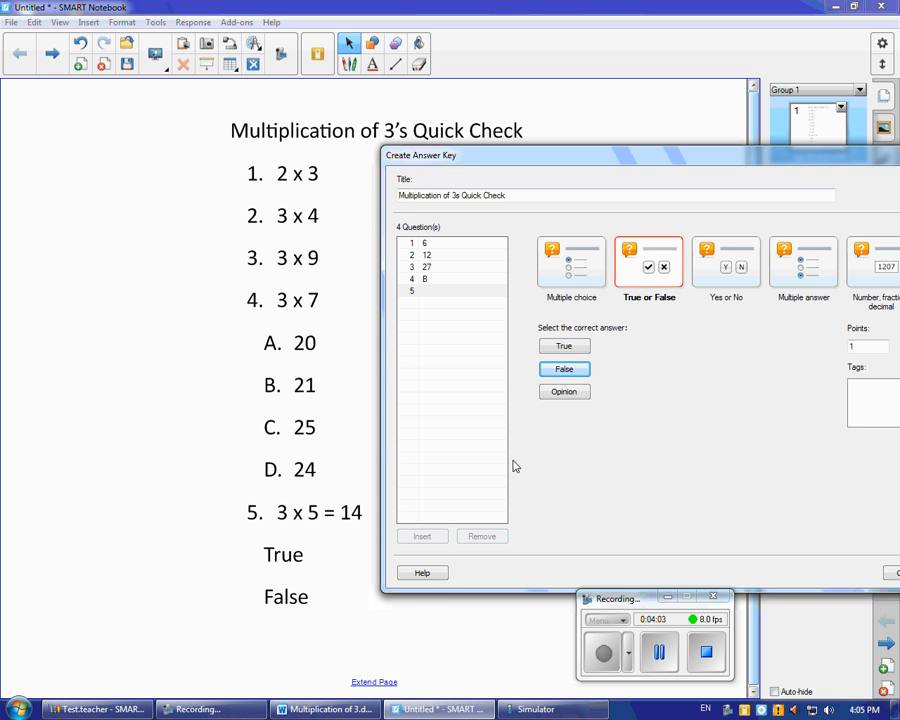
{"action": "left_click", "coordinate": [564, 368]}
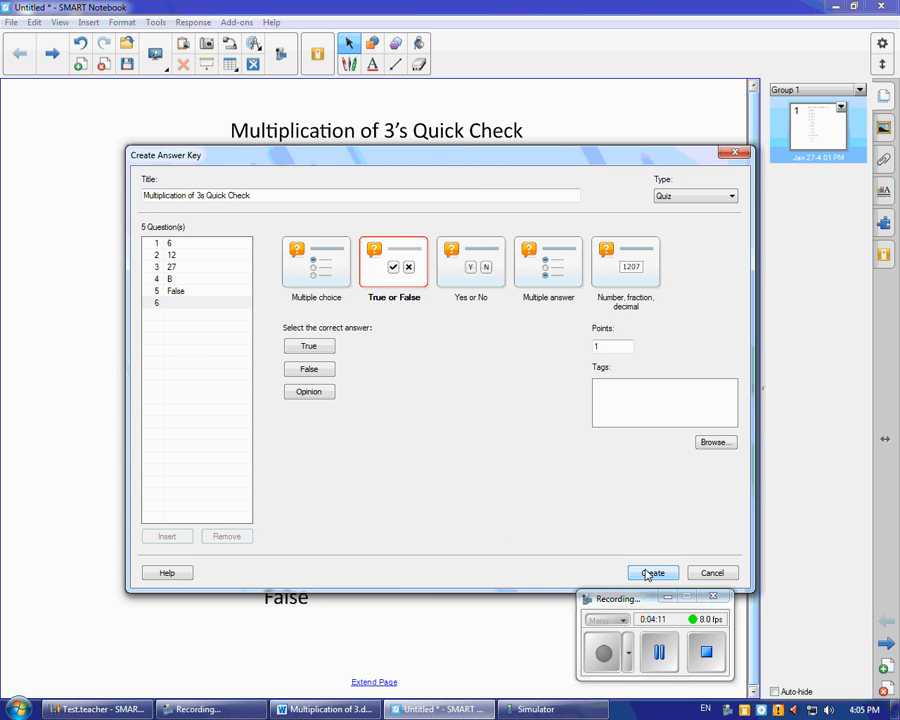
{"action": "left_click", "coordinate": [652, 572]}
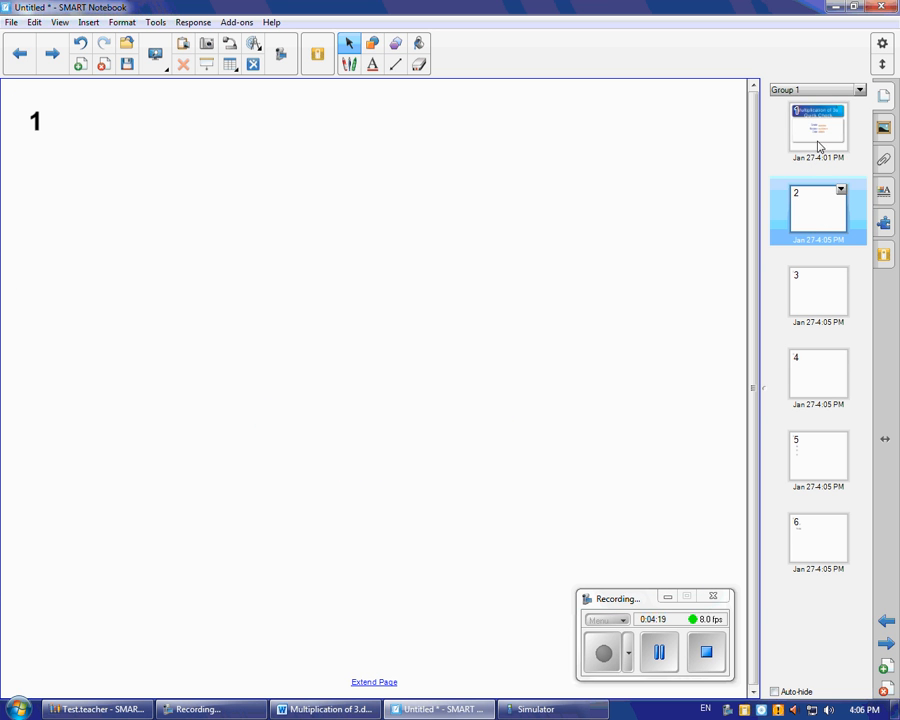
- Browse the generated pages from the quiz title page to the question 5 True/False page
{"action": "left_click", "coordinate": [816, 128]}
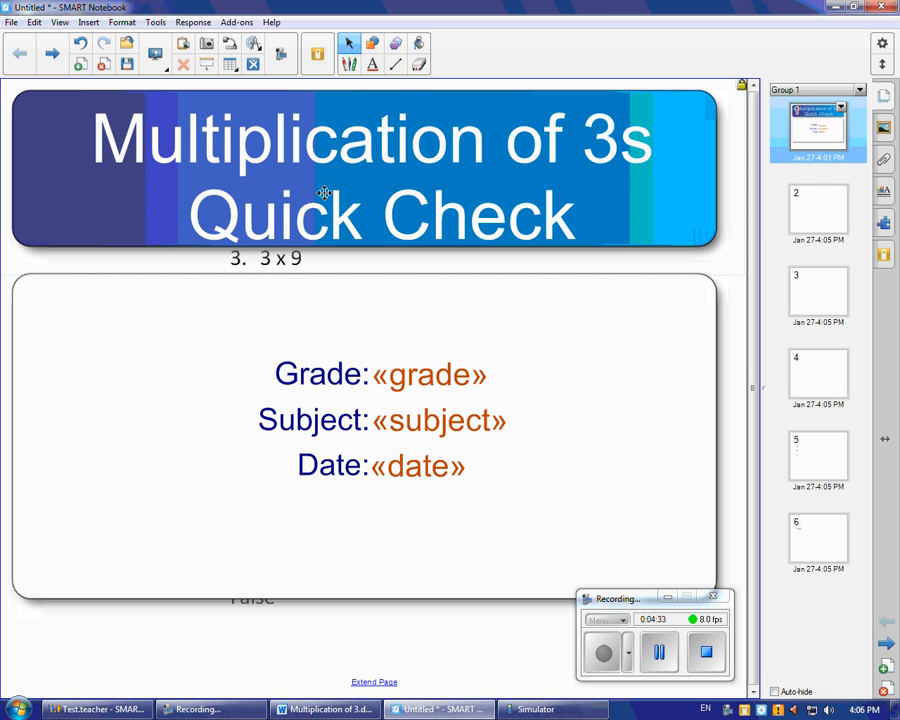
{"action": "left_click", "coordinate": [80, 68]}
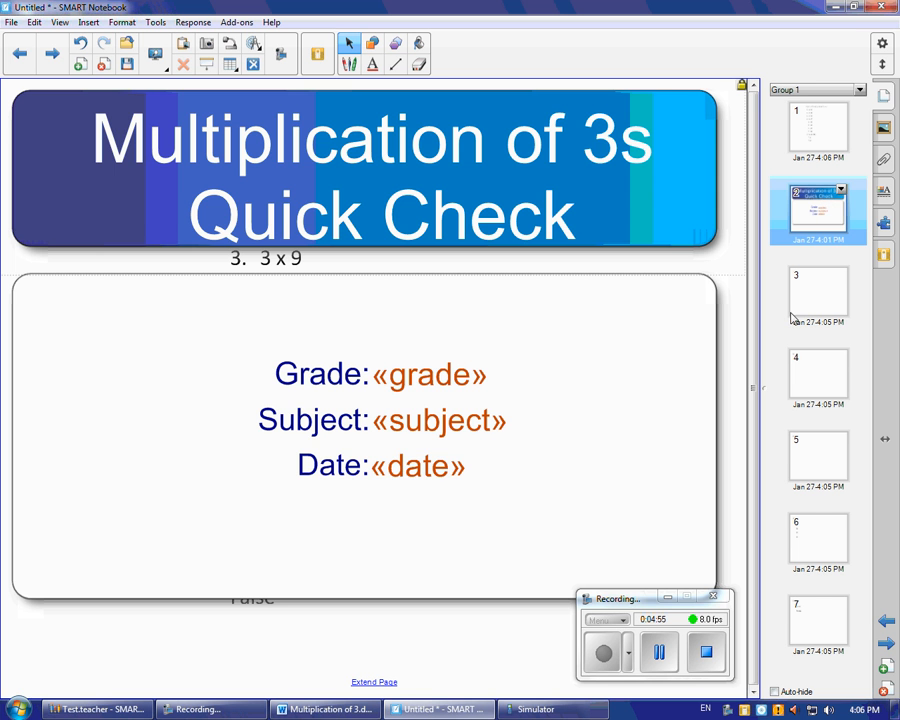
{"action": "left_click", "coordinate": [818, 292]}
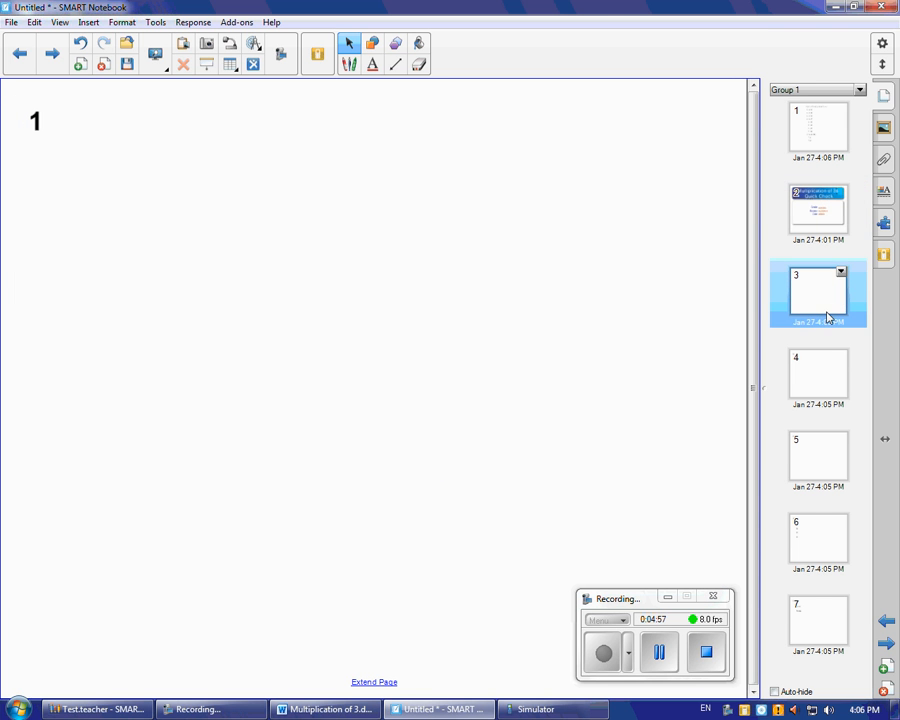
{"action": "left_click", "coordinate": [818, 456]}
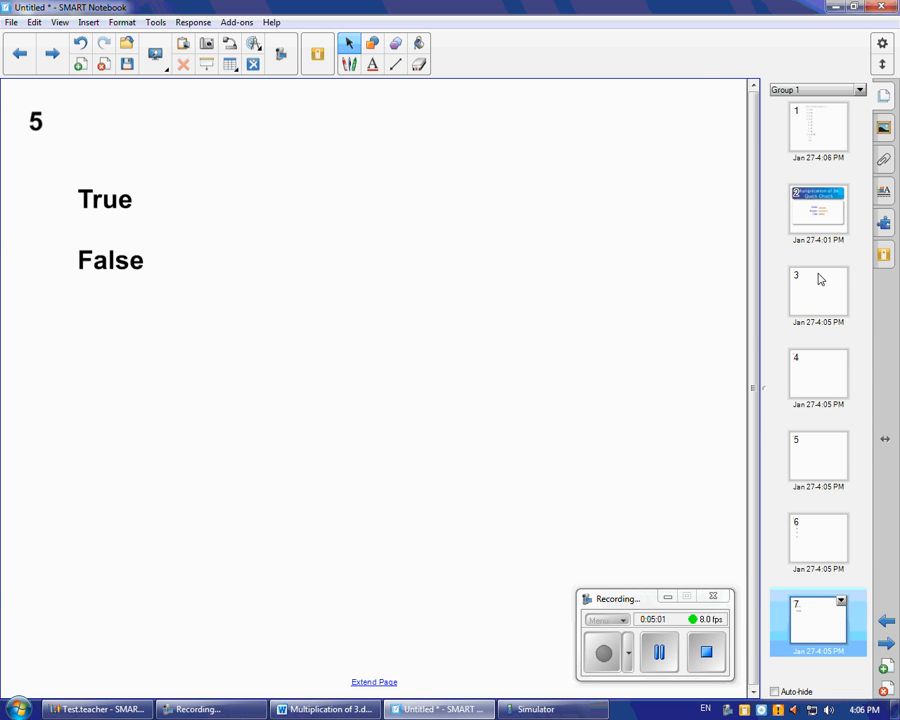
- Return to the quiz's question 1 page from the Page Sorter
{"action": "left_click", "coordinate": [818, 290]}
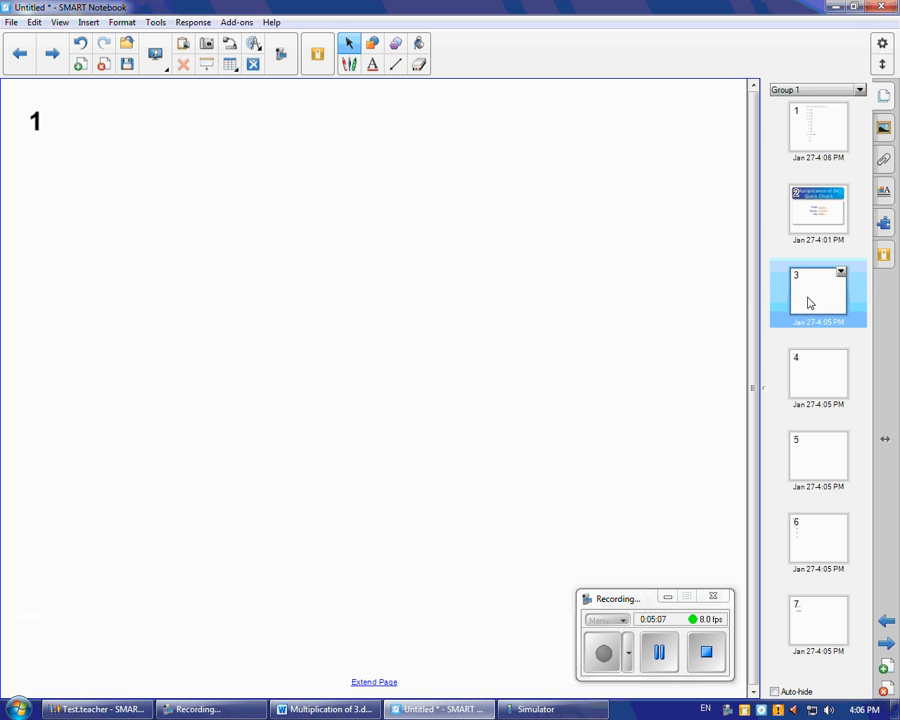
{"action": "mouse_move", "coordinate": [650, 288]}
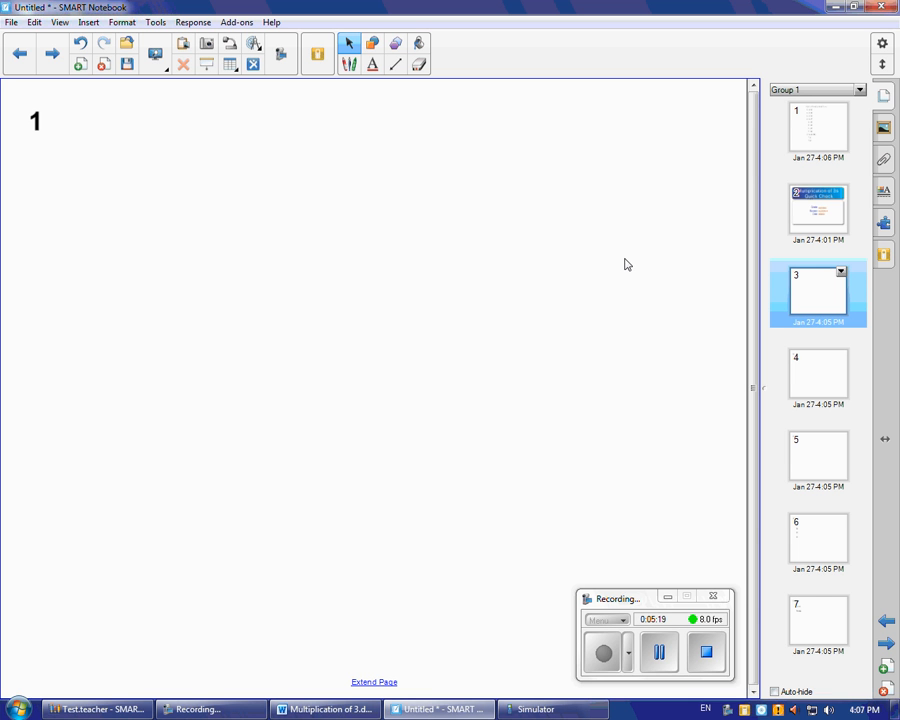
{"action": "mouse_move", "coordinate": [470, 406]}
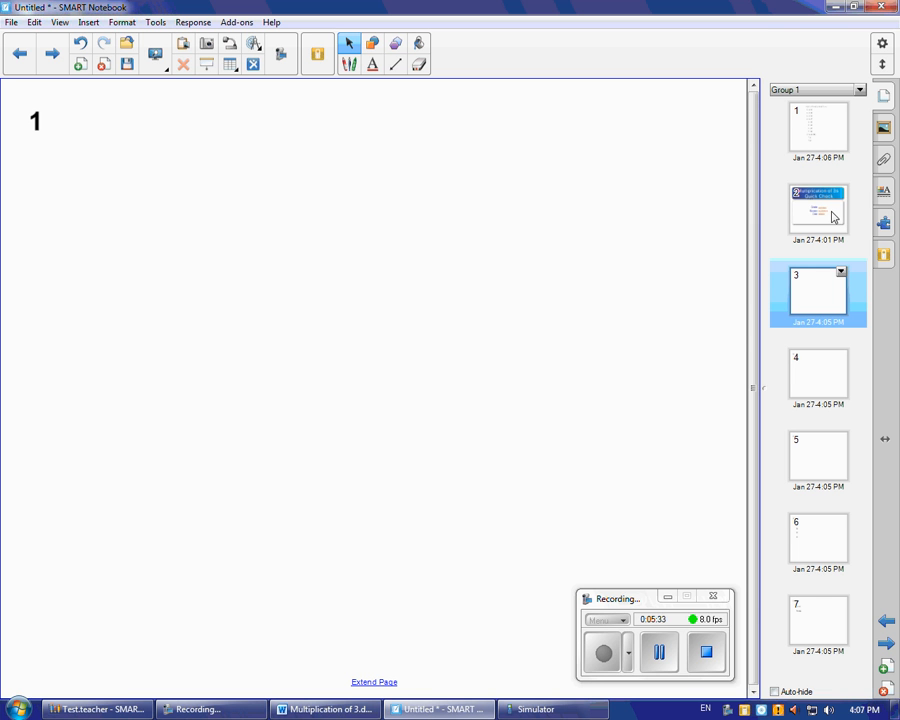
{"action": "mouse_move", "coordinate": [778, 240]}
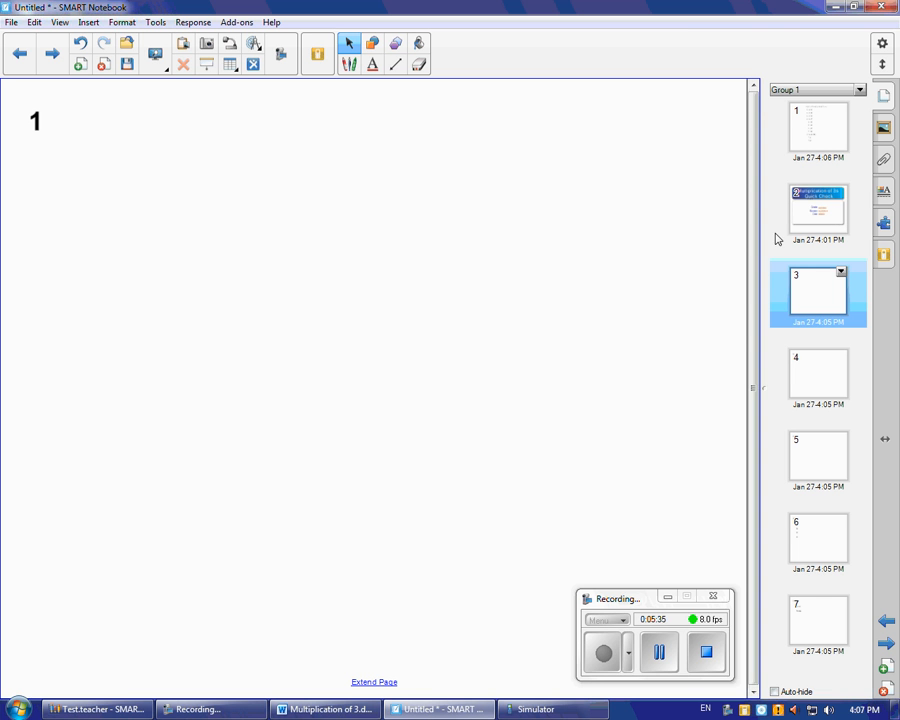
{"action": "mouse_move", "coordinate": [448, 240]}
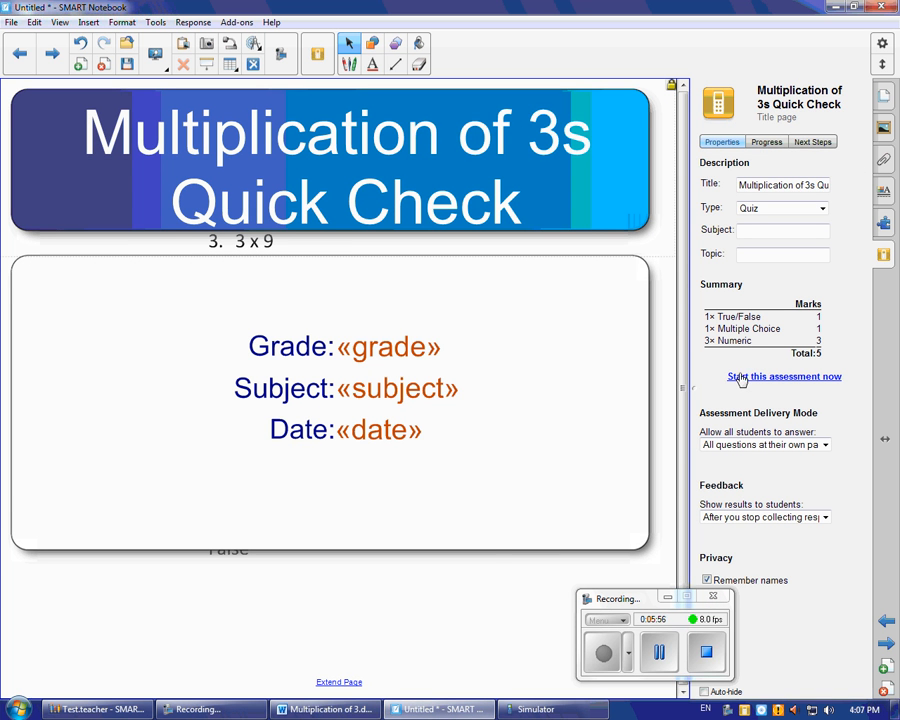
{"action": "mouse_move", "coordinate": [784, 460]}
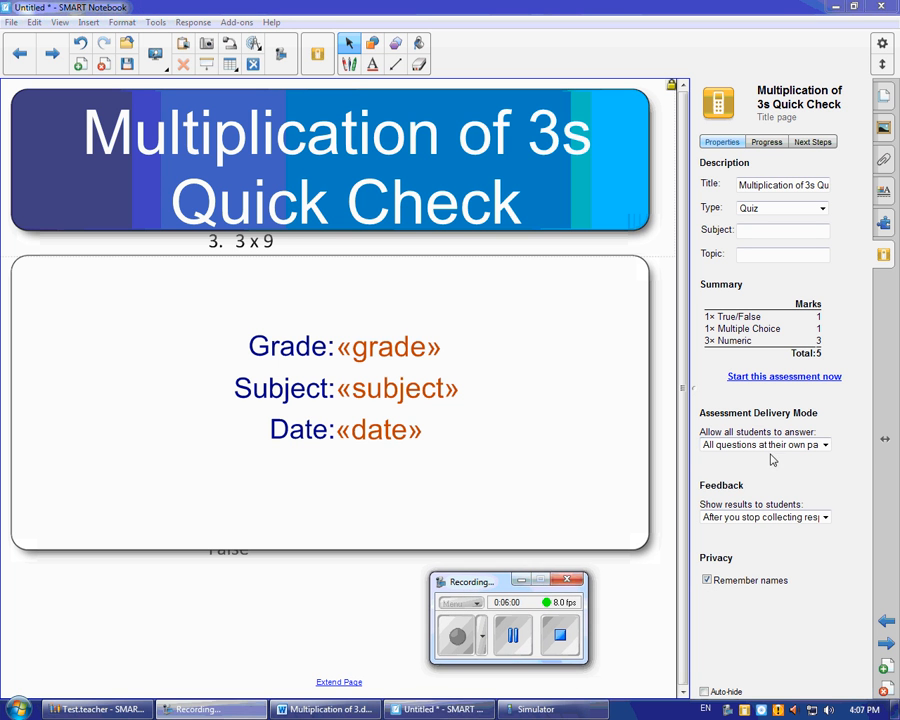
- Set the quiz feedback to show results to students after collecting stops
{"action": "left_click", "coordinate": [824, 444]}
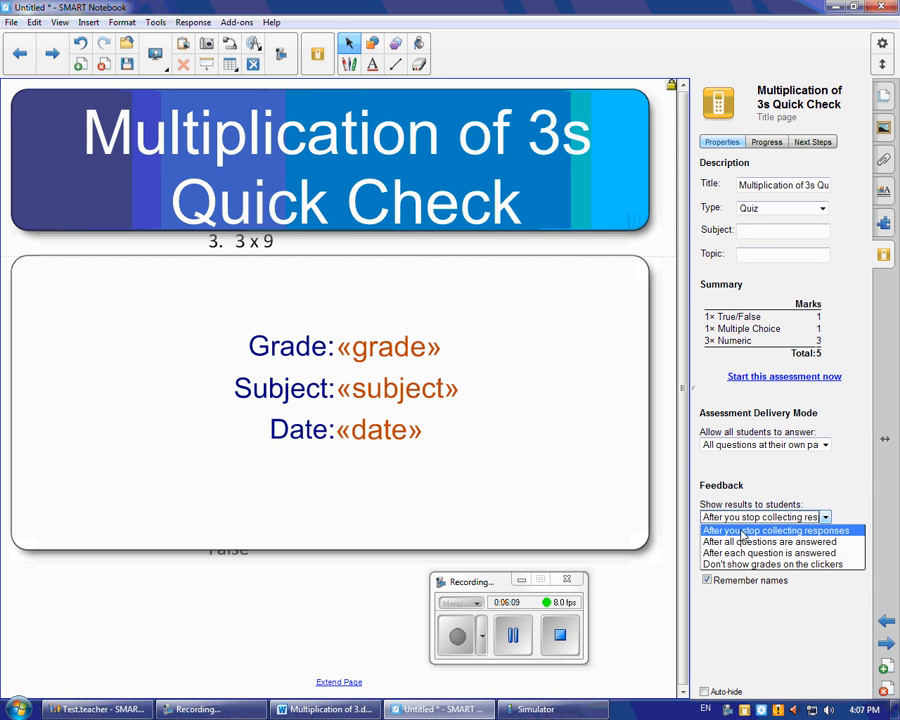
{"action": "mouse_move", "coordinate": [740, 536]}
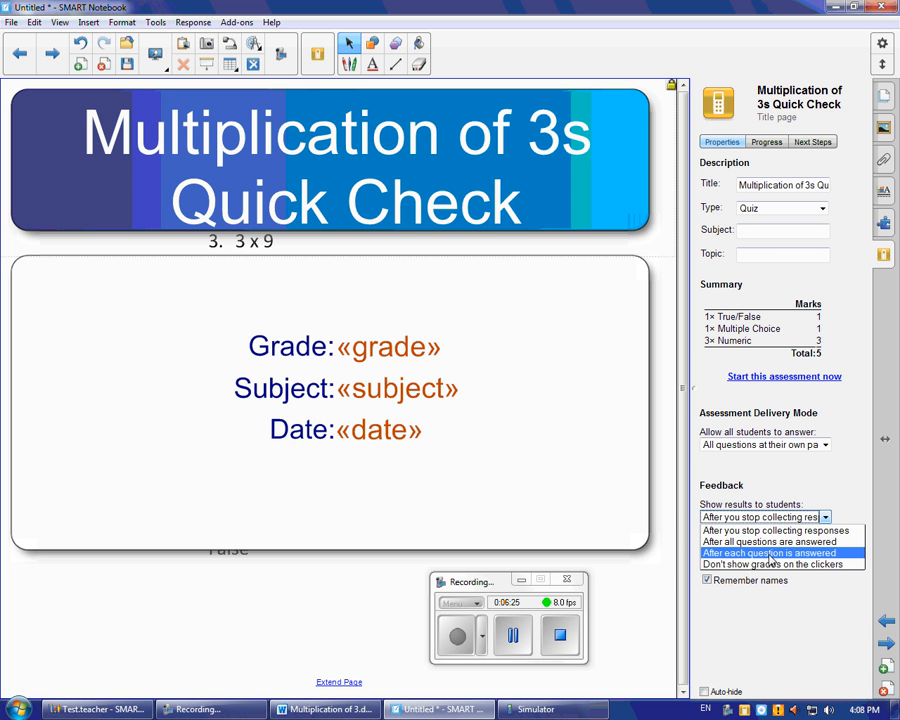
{"action": "mouse_move", "coordinate": [770, 556]}
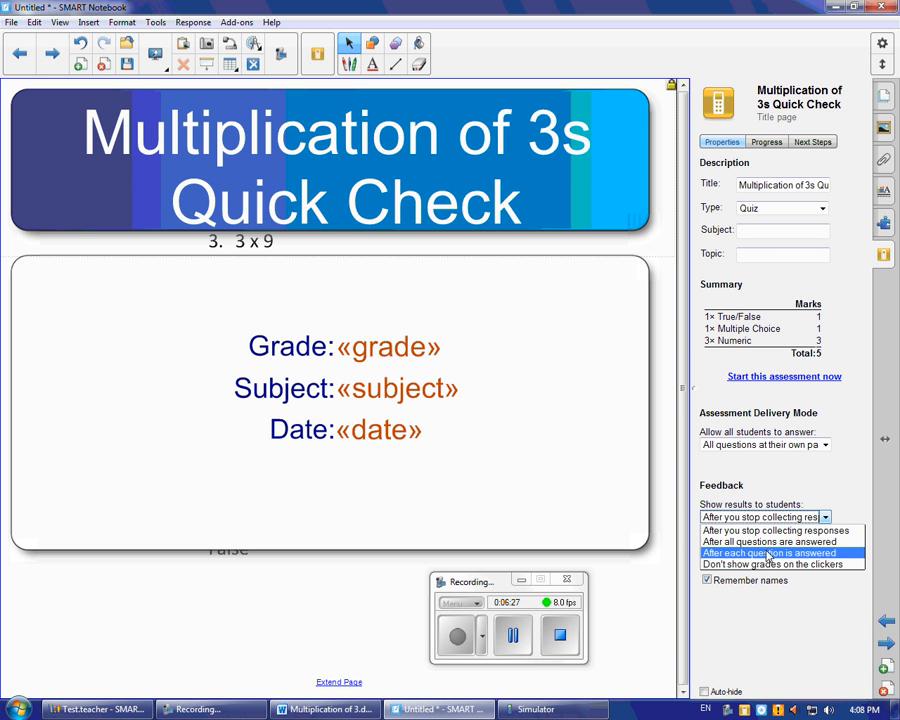
{"action": "mouse_move", "coordinate": [780, 564]}
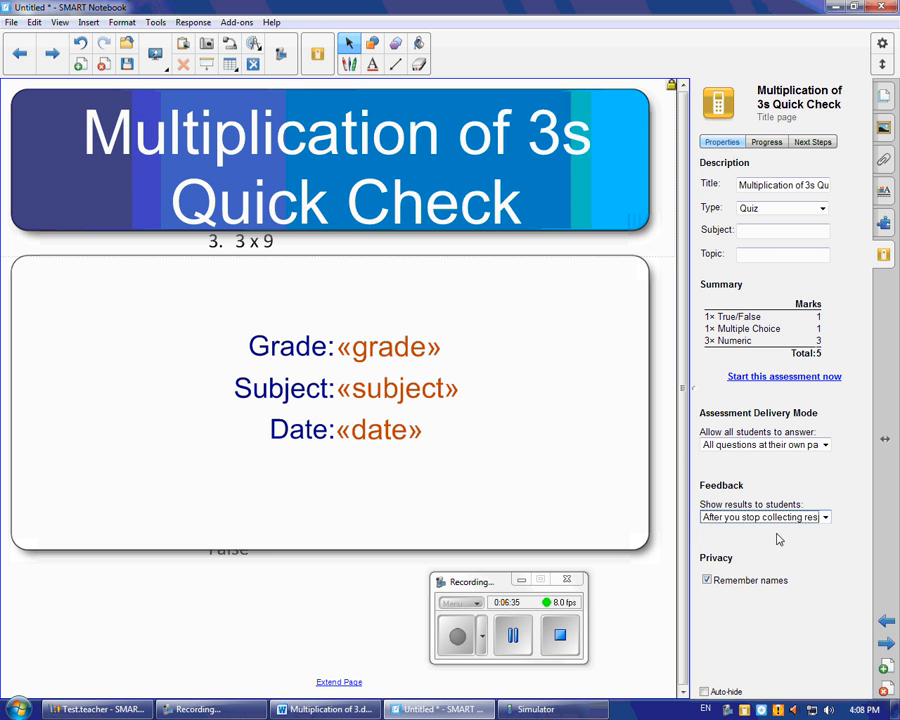
{"action": "mouse_move", "coordinate": [784, 544]}
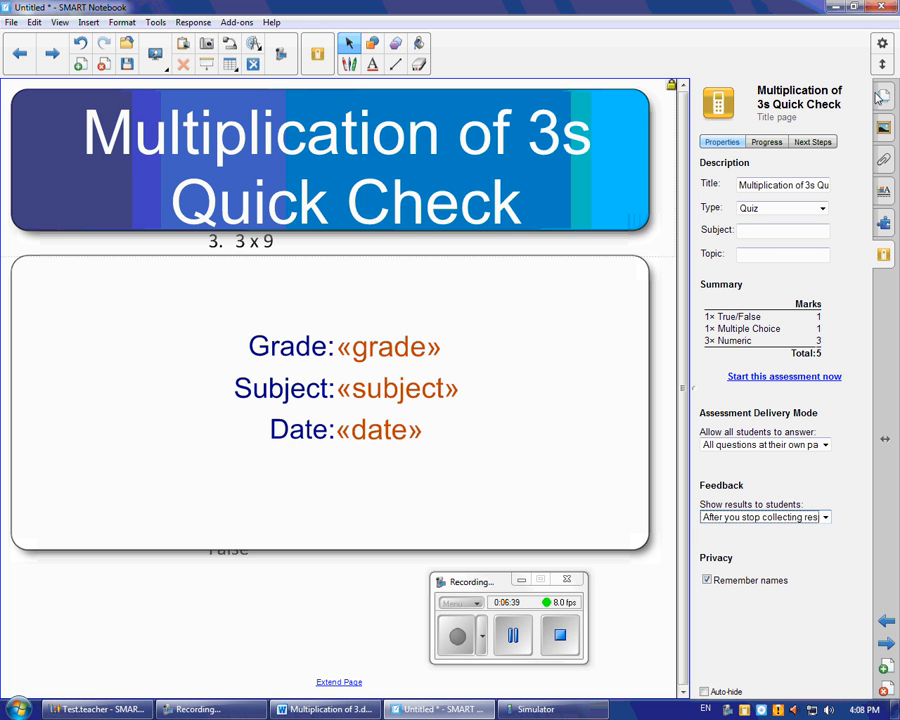
- Show the pasted question list page at Page Width beside the page thumbnails
{"action": "left_click", "coordinate": [784, 376]}
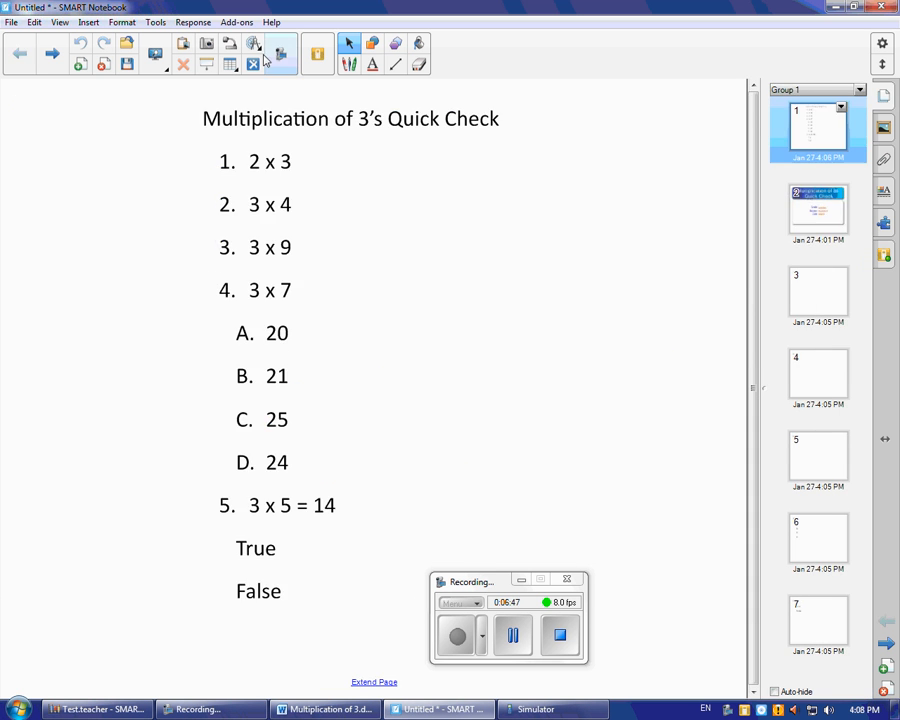
{"action": "left_click", "coordinate": [156, 54]}
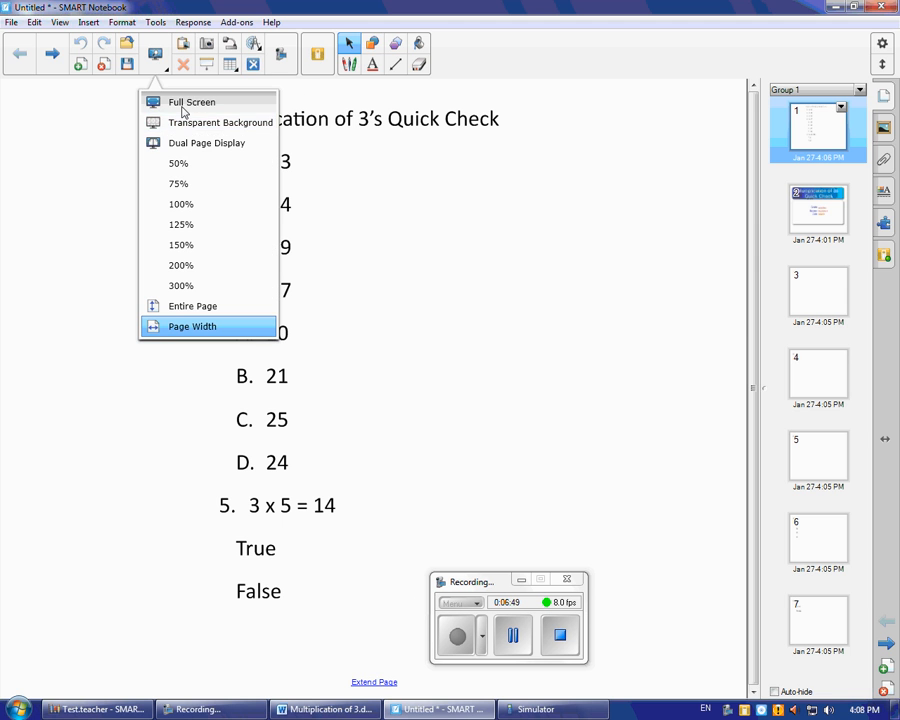
{"action": "left_click", "coordinate": [192, 102]}
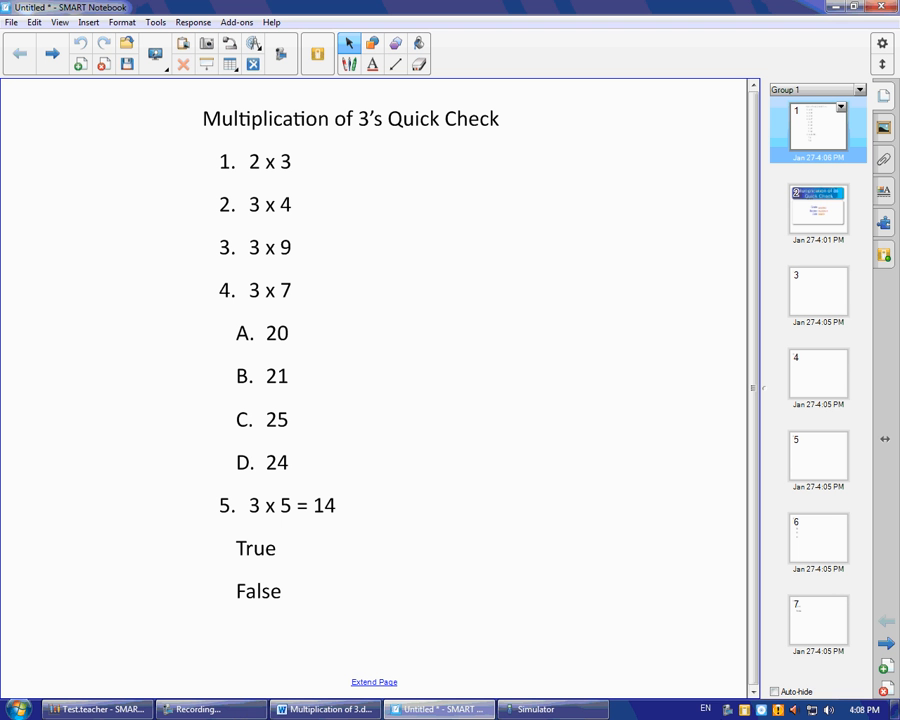
- Answer the five questions on the clicker simulator and submit them
{"action": "left_click", "coordinate": [536, 708]}
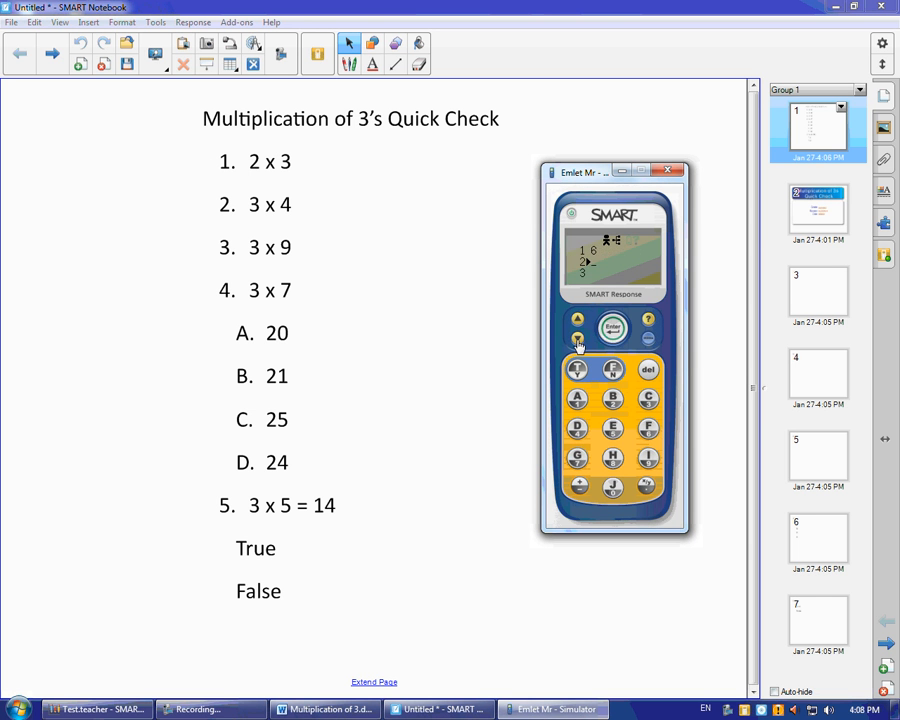
{"action": "mouse_move", "coordinate": [576, 318]}
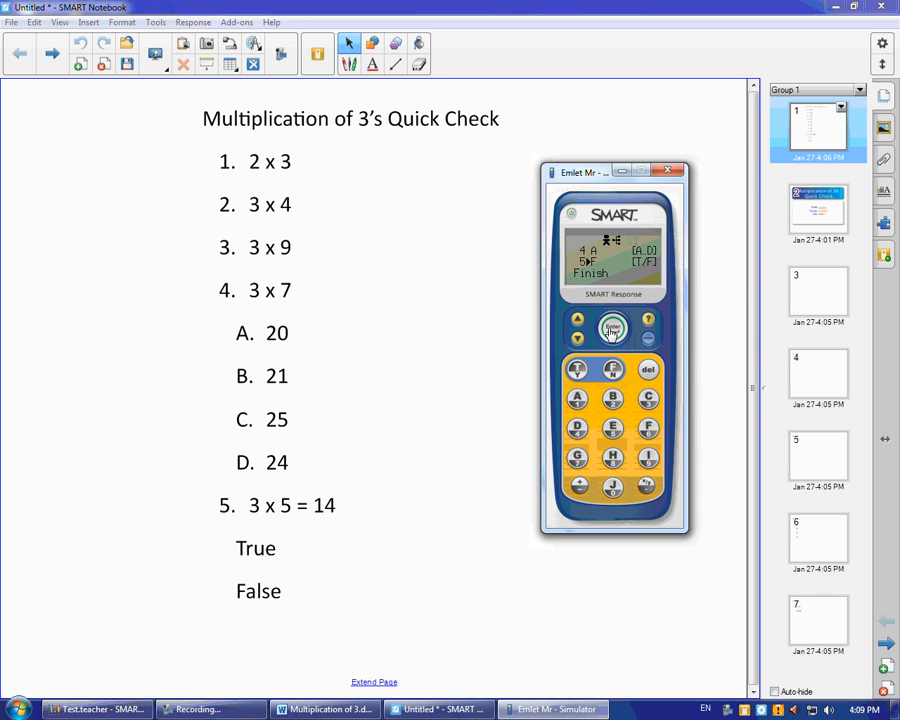
{"action": "left_click", "coordinate": [612, 328]}
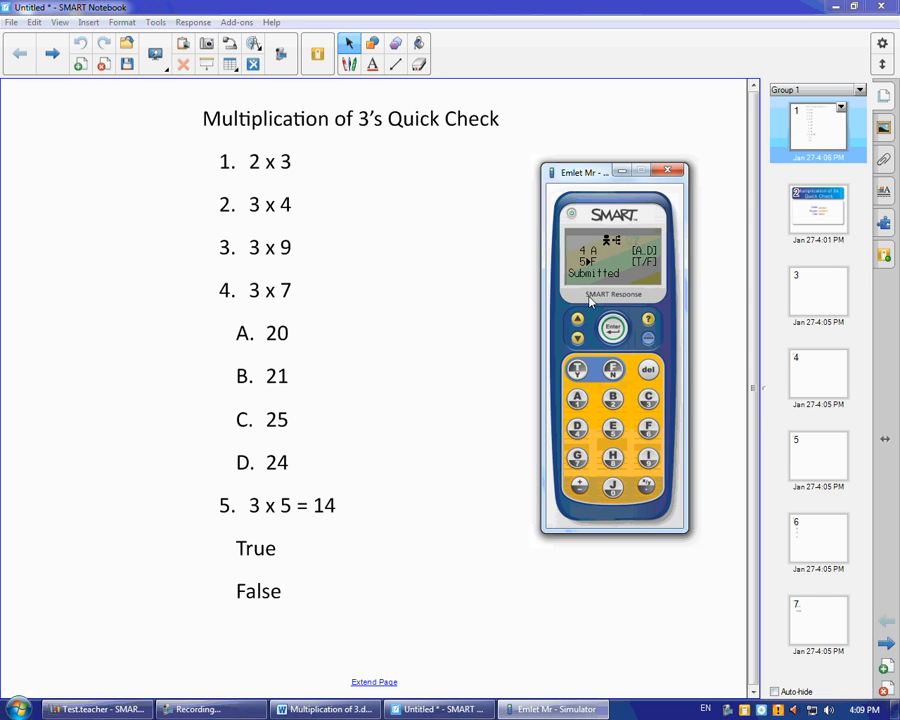
{"action": "mouse_move", "coordinate": [590, 304]}
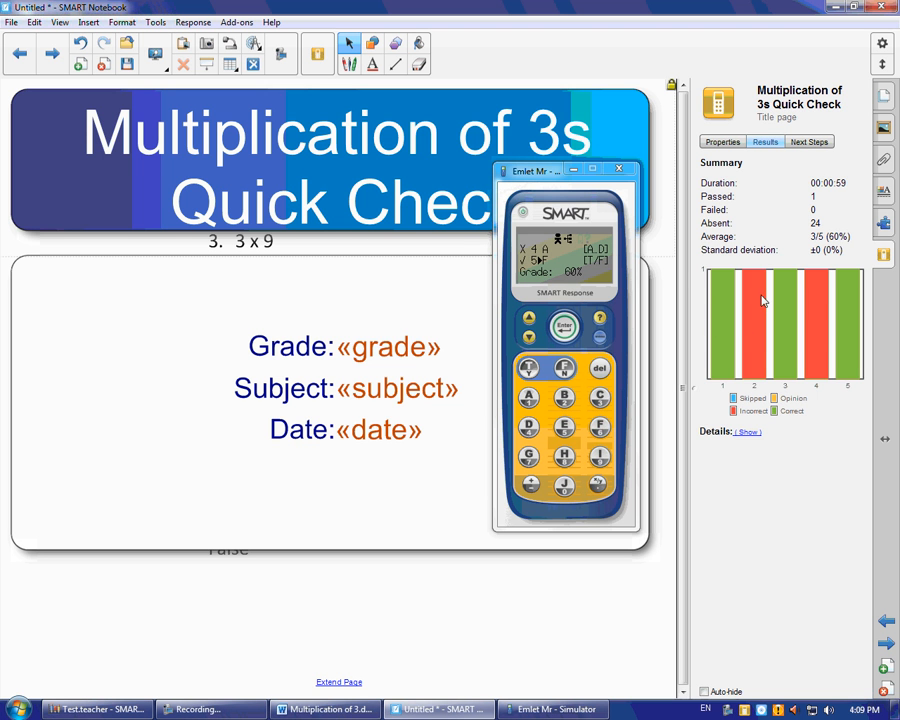
{"action": "mouse_move", "coordinate": [800, 332]}
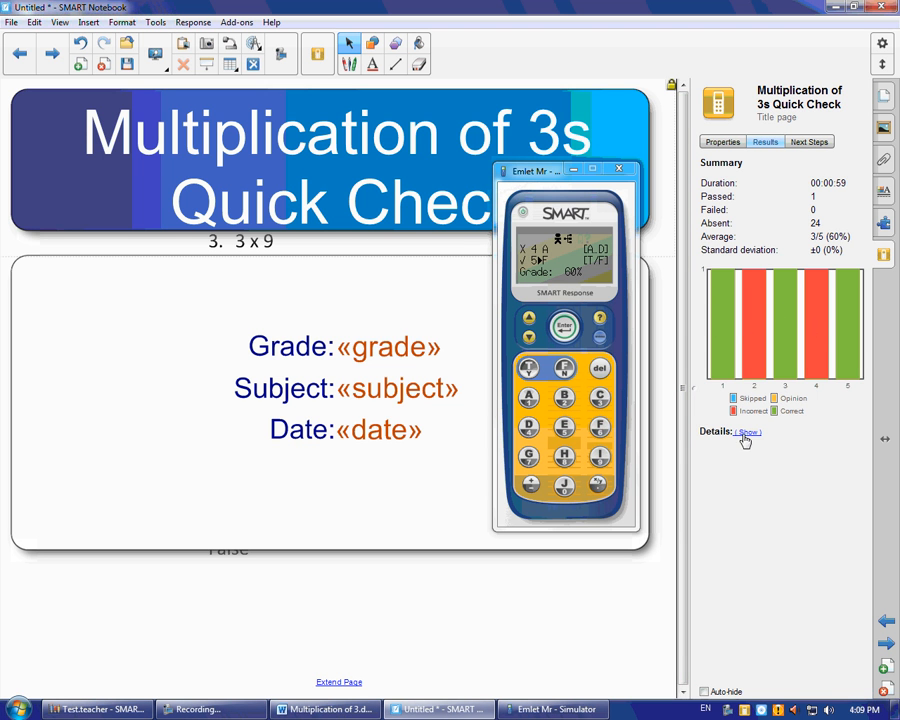
- Expand the per-student result details for the 3/5 (60%) quiz summary
{"action": "left_click", "coordinate": [746, 436]}
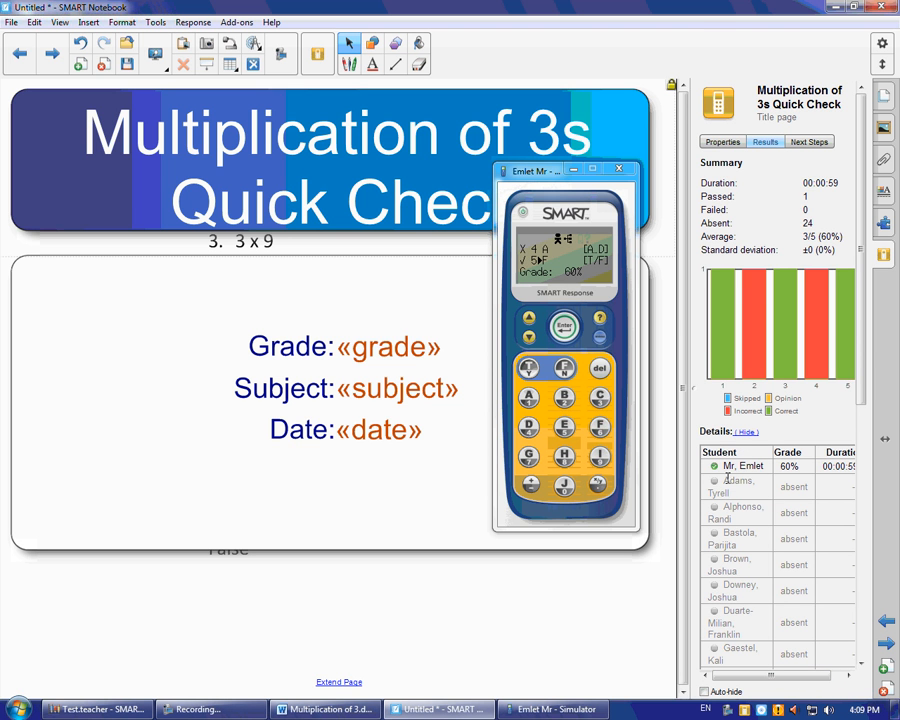
{"action": "mouse_move", "coordinate": [704, 692]}
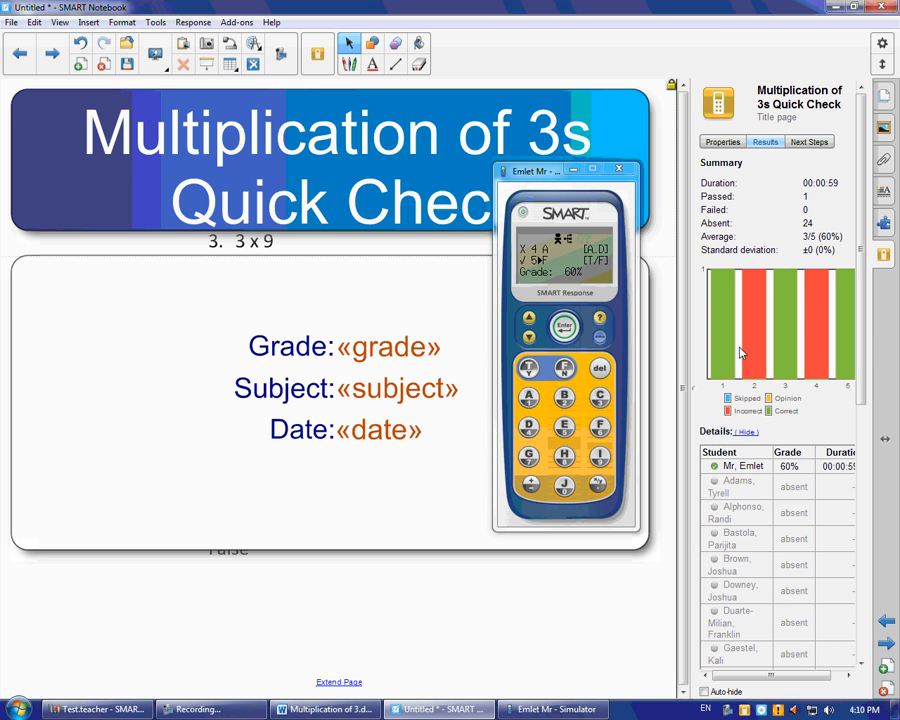
{"action": "mouse_move", "coordinate": [740, 276]}
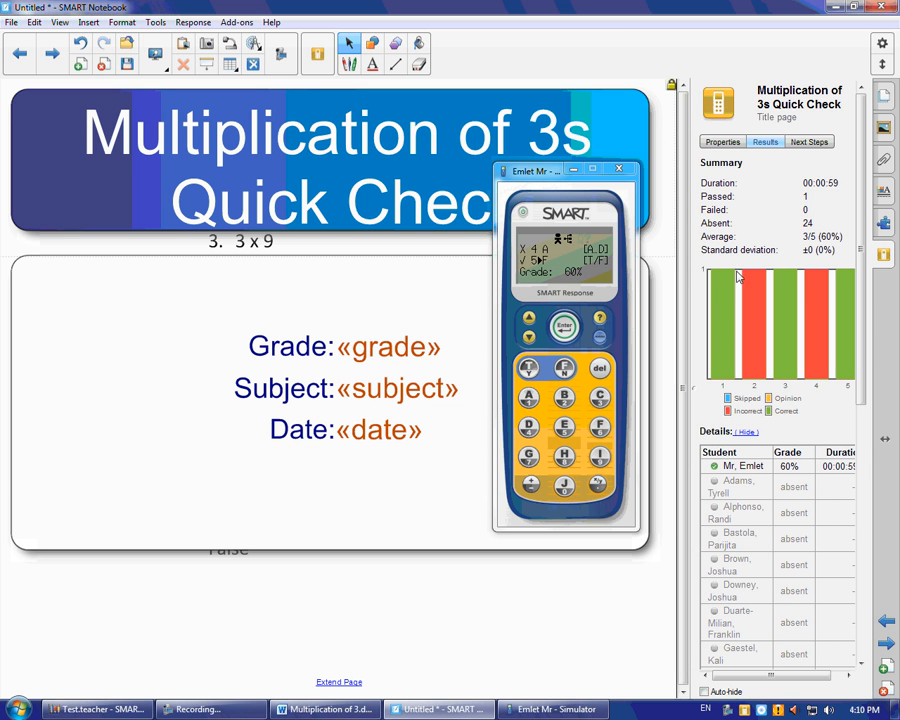
{"action": "mouse_move", "coordinate": [872, 384]}
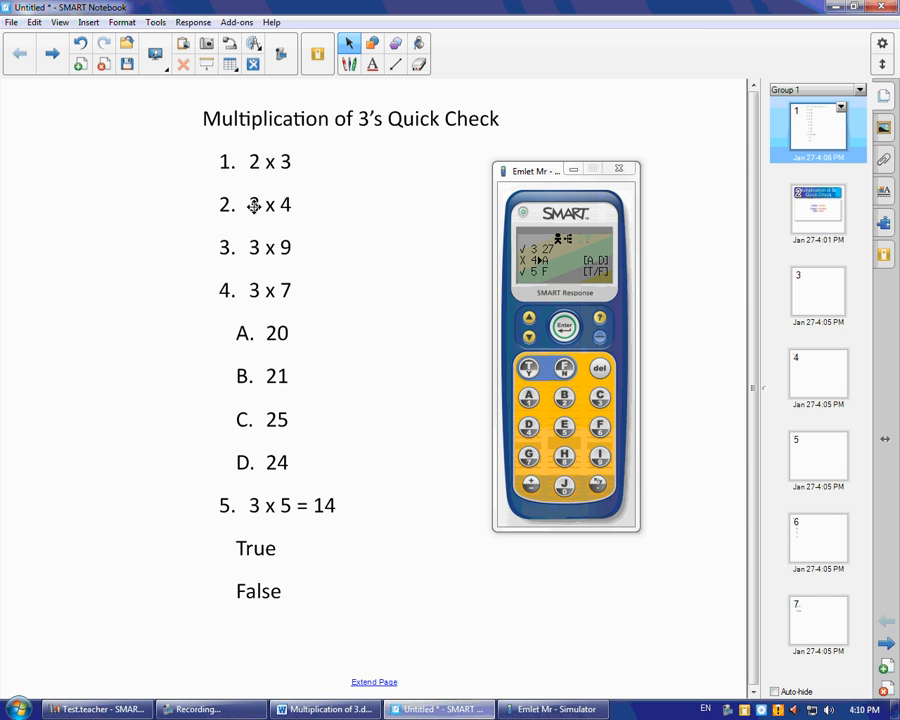
- Jump to the lesson's fourth page before switching to Teacher Tools
{"action": "left_click", "coordinate": [816, 210]}
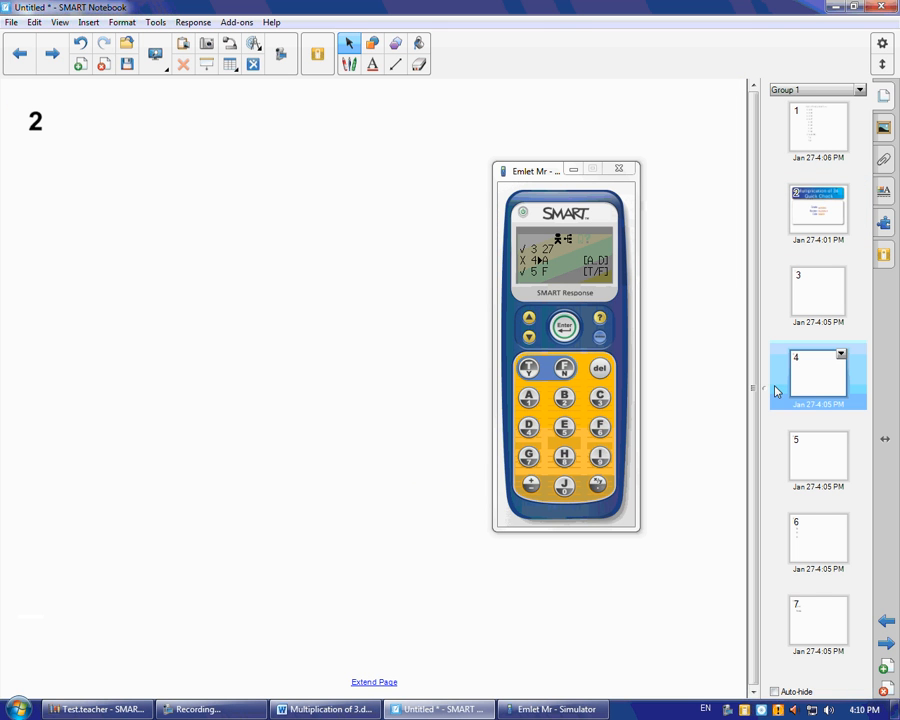
{"action": "mouse_move", "coordinate": [820, 316]}
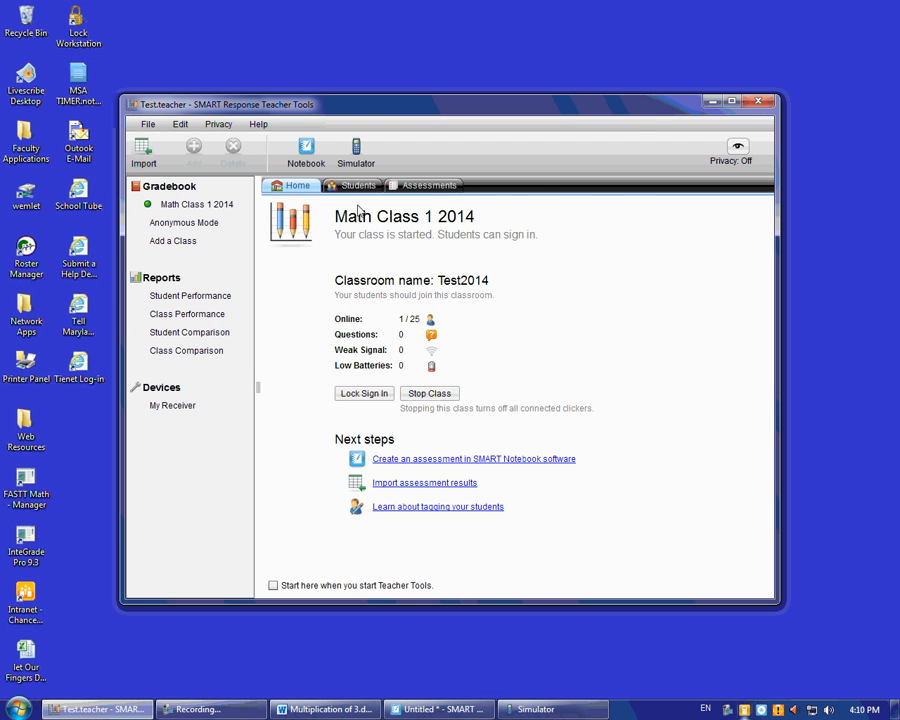
- Maximize Teacher Tools and select the Multiplication of 3s Quick Check from the Assessments list
{"action": "left_click", "coordinate": [732, 100]}
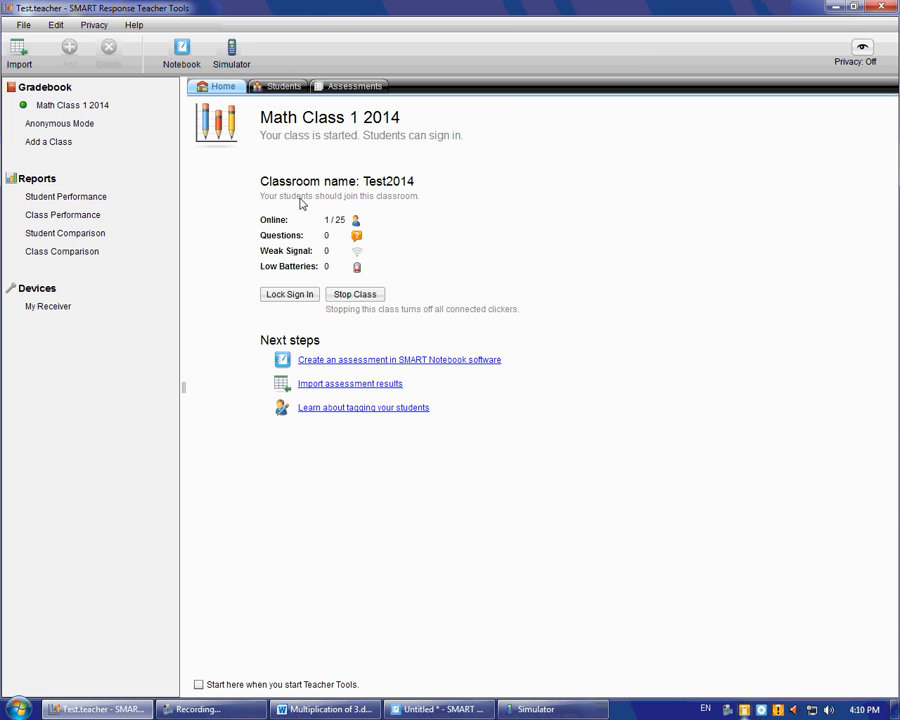
{"action": "left_click", "coordinate": [354, 86]}
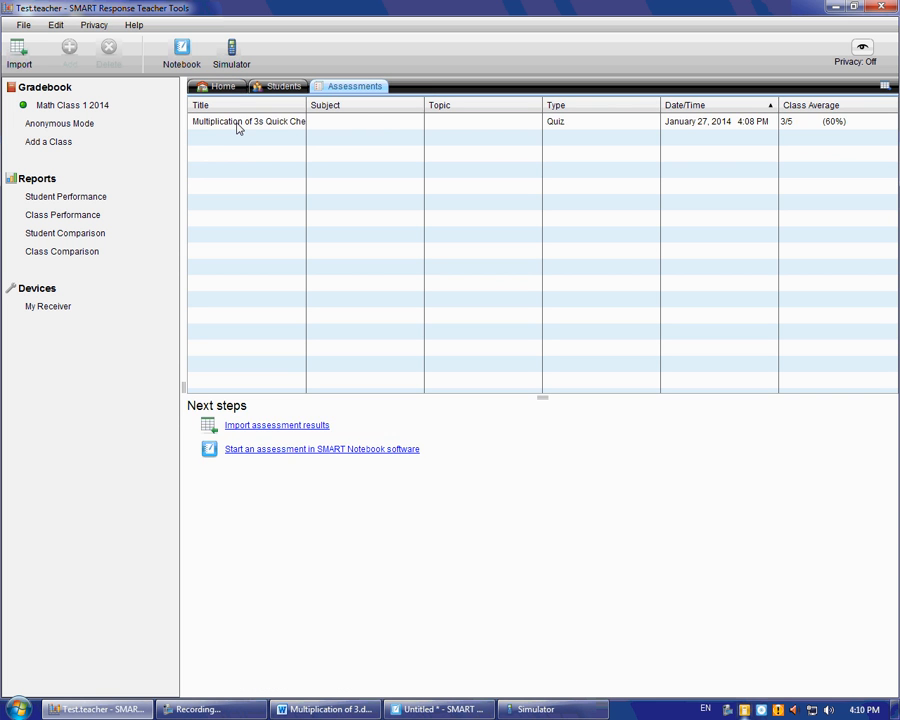
{"action": "left_click", "coordinate": [248, 122]}
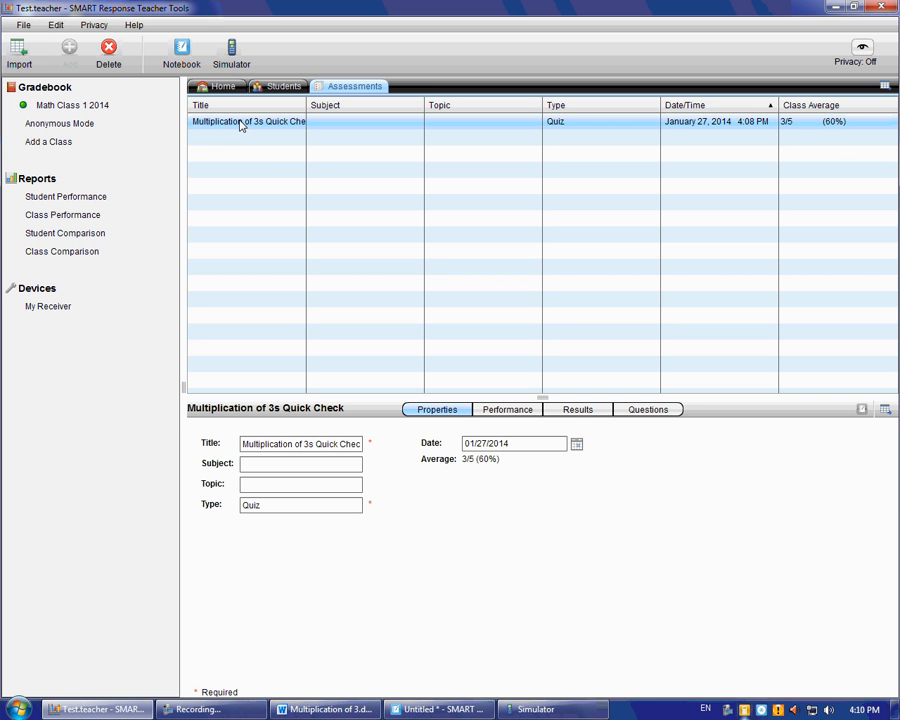
- Show the assessment's per-student results with the 3/5 (60%) marks
{"action": "left_click", "coordinate": [576, 408]}
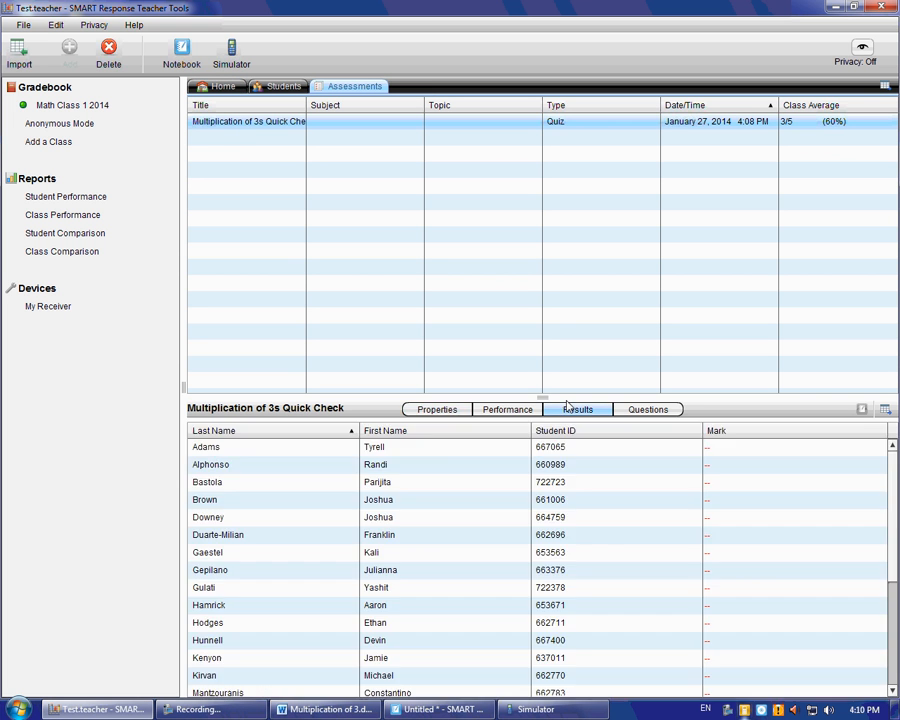
{"action": "scroll", "scroll_direction": "down", "scroll_amount": 3}
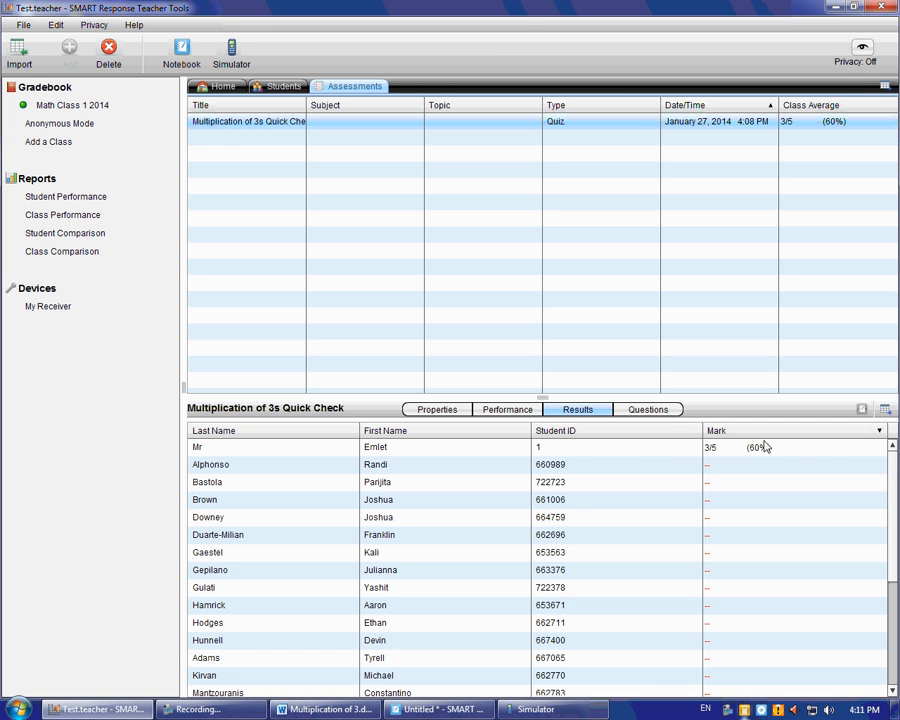
{"action": "mouse_move", "coordinate": [890, 496]}
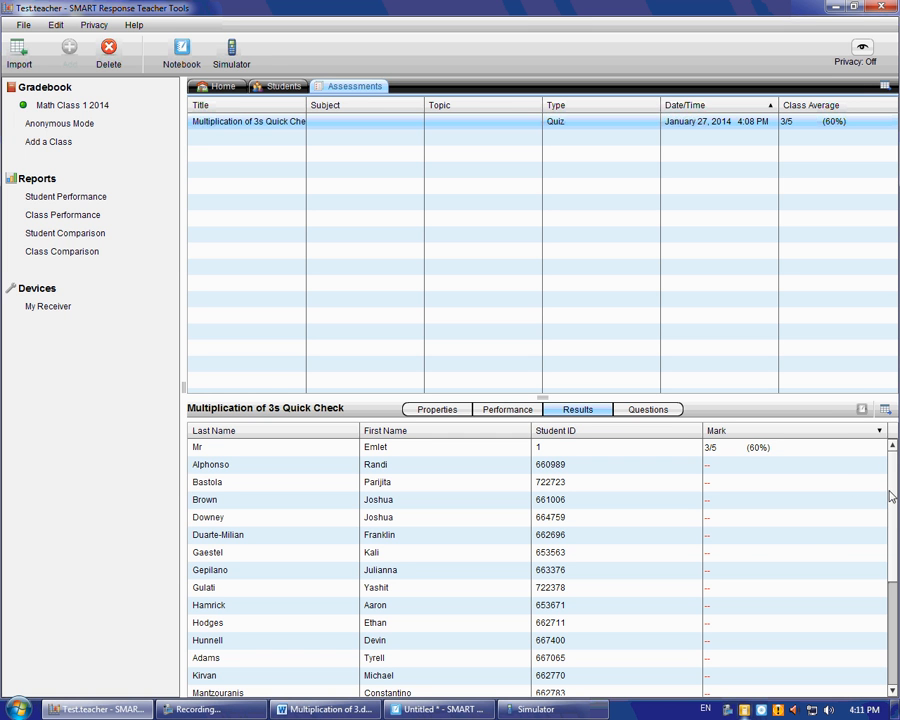
{"action": "mouse_move", "coordinate": [764, 462]}
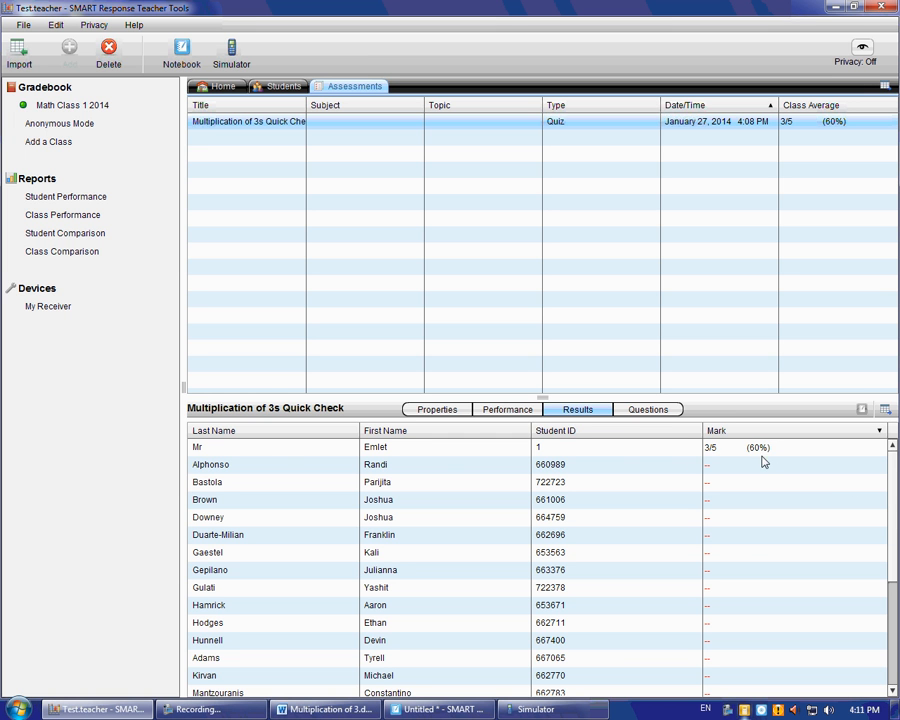
{"action": "mouse_move", "coordinate": [778, 458]}
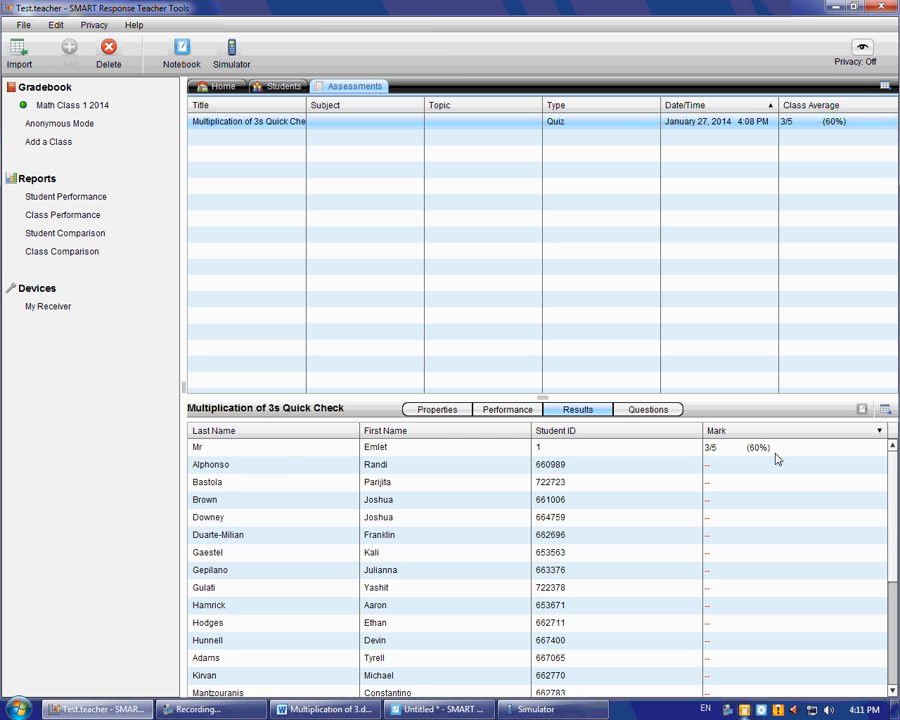
{"action": "mouse_move", "coordinate": [760, 464]}
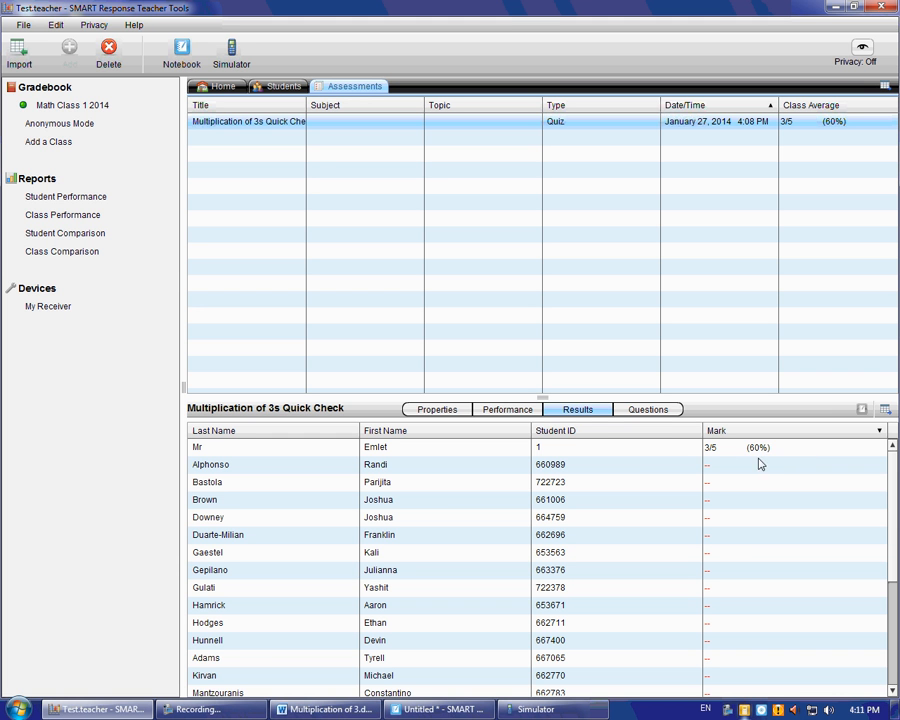
{"action": "mouse_move", "coordinate": [836, 468]}
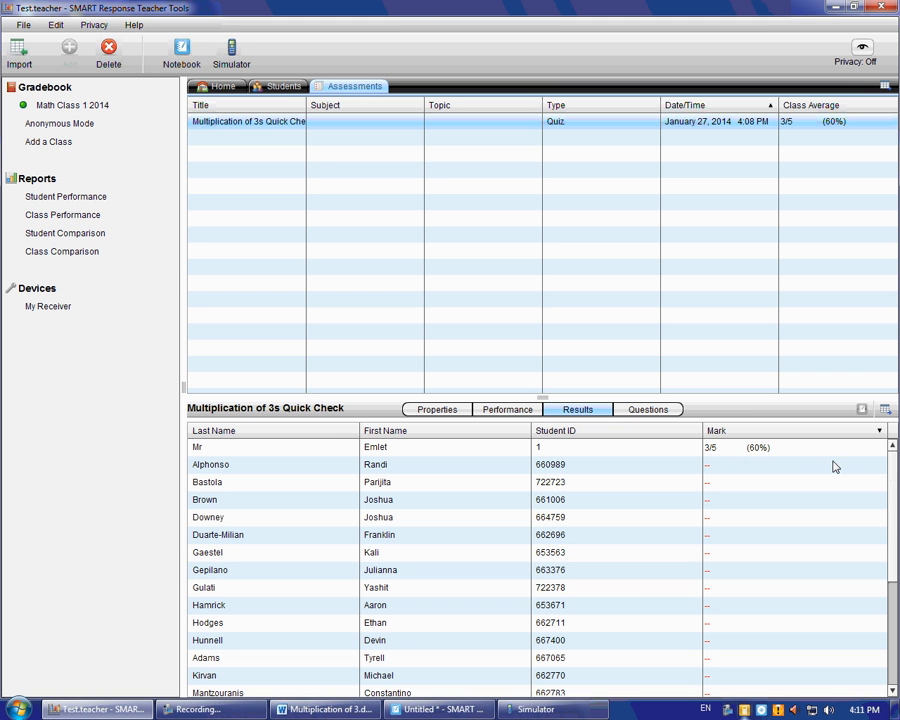
{"action": "scroll", "scroll_direction": "down", "scroll_amount": 3}
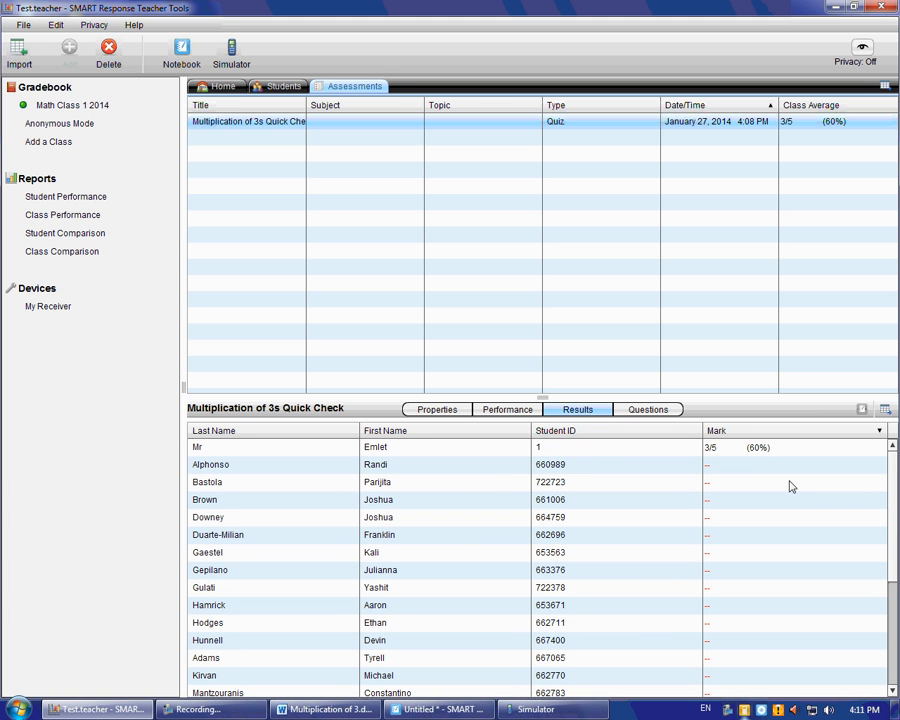
{"action": "mouse_move", "coordinate": [624, 472]}
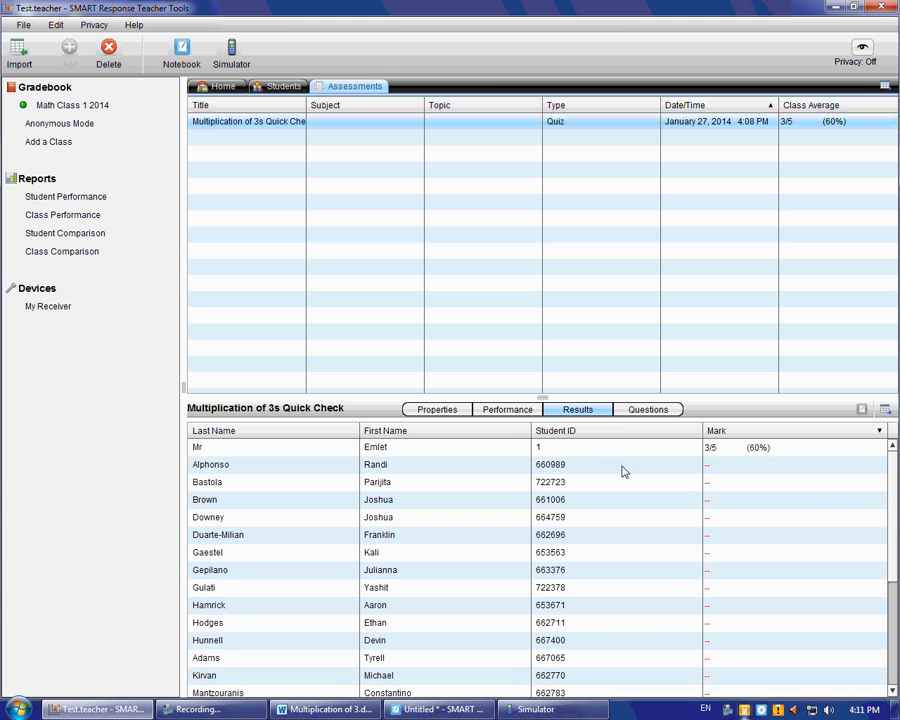
{"action": "mouse_move", "coordinate": [696, 482]}
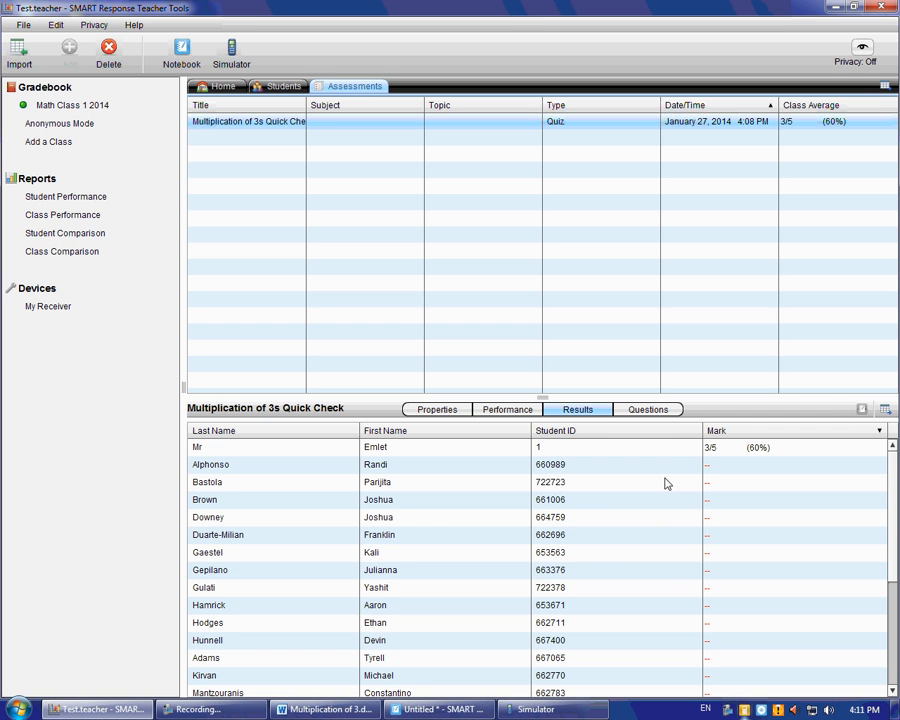
{"action": "mouse_move", "coordinate": [588, 560]}
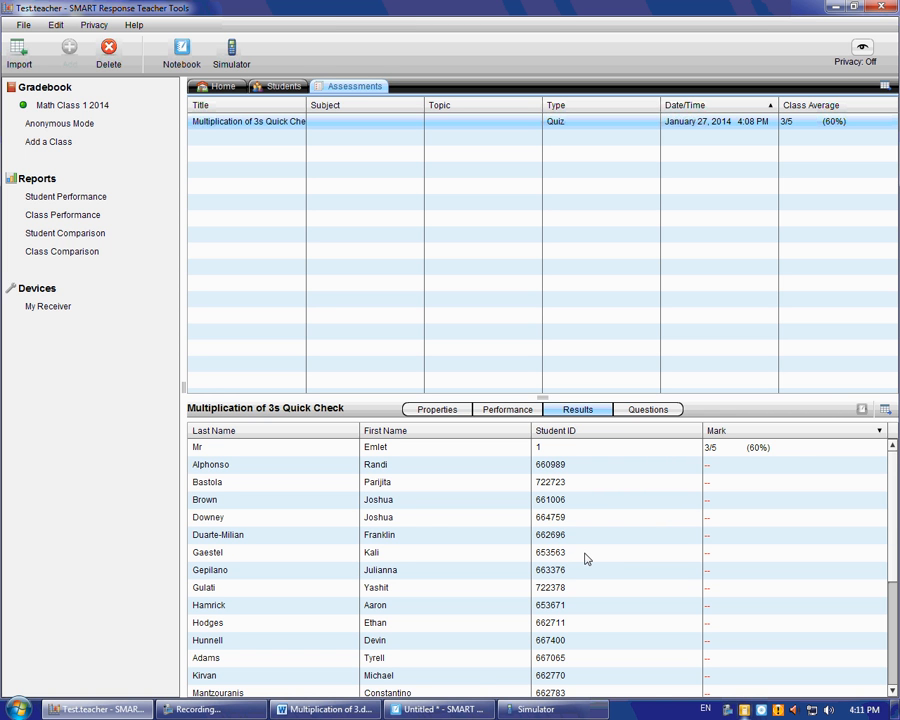